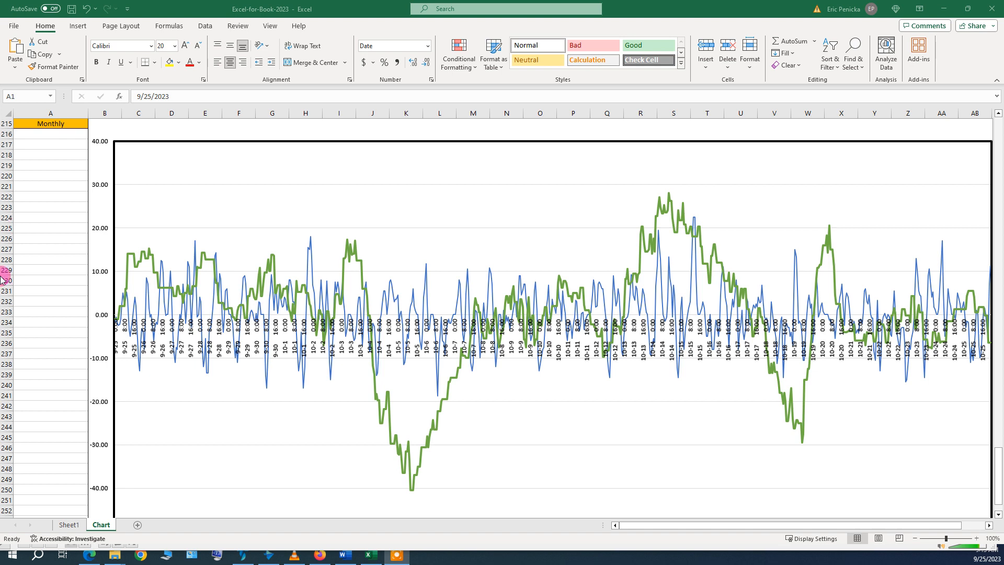
mouse_move(112, 323)
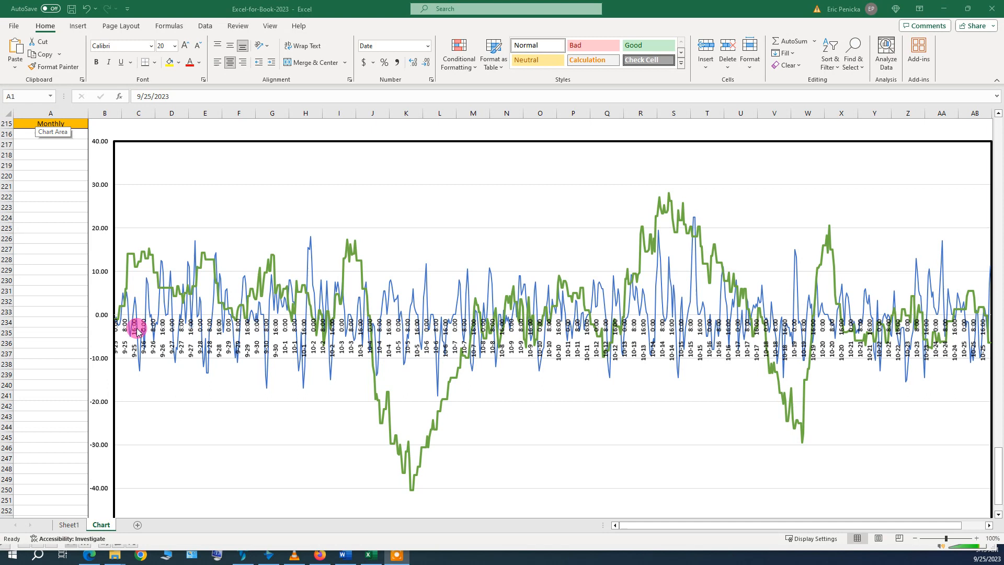
mouse_move(147, 266)
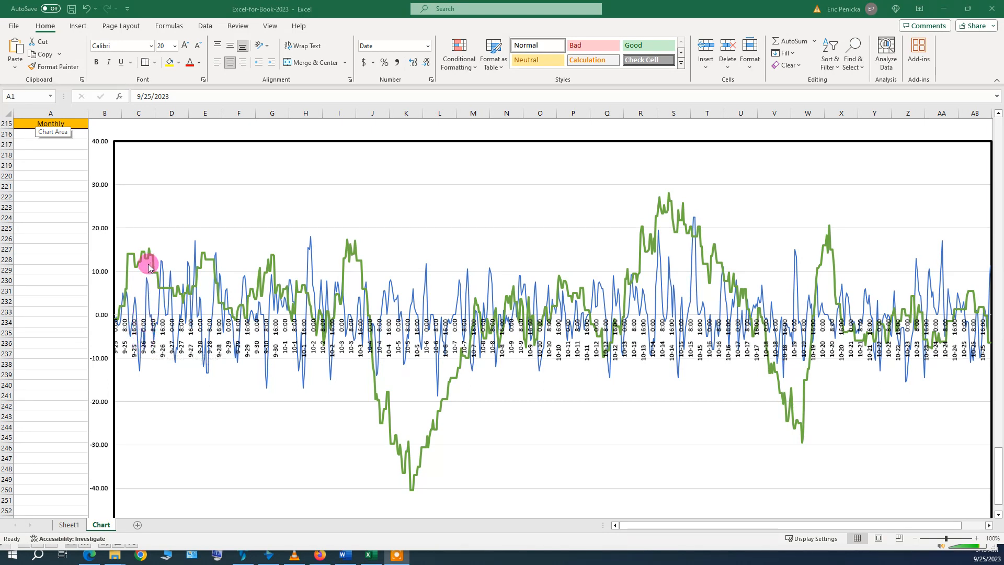
mouse_move(167, 280)
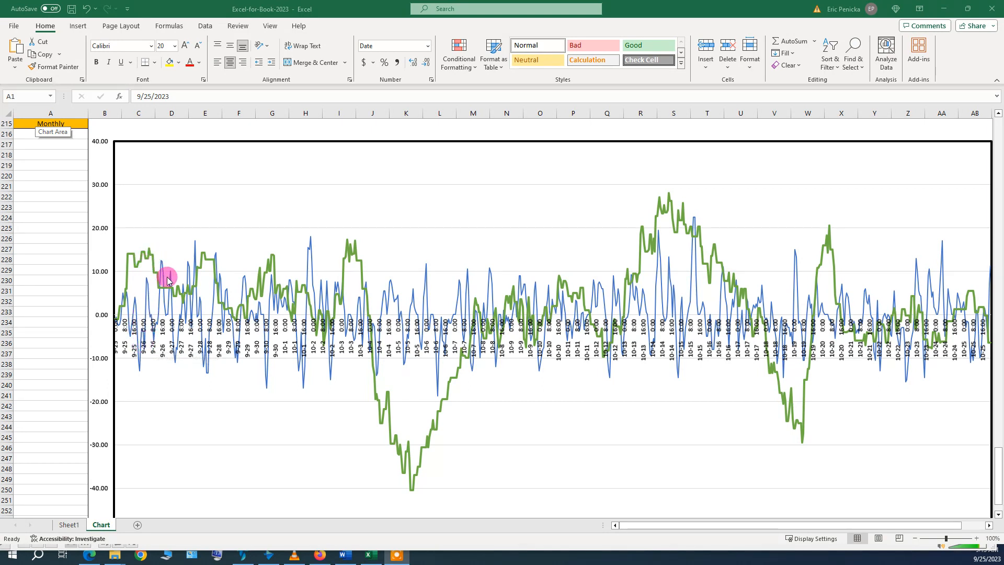
mouse_move(205, 318)
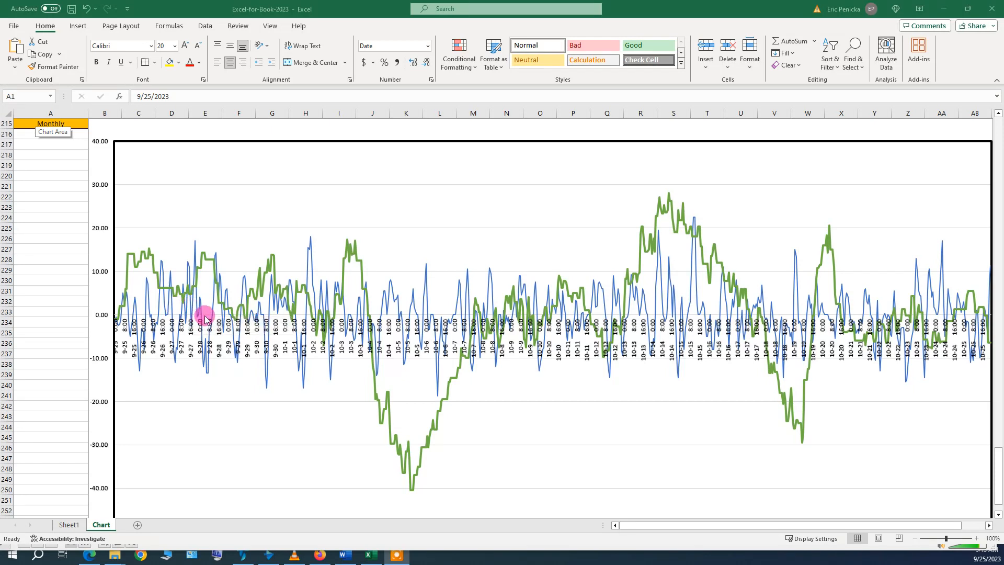
mouse_move(182, 306)
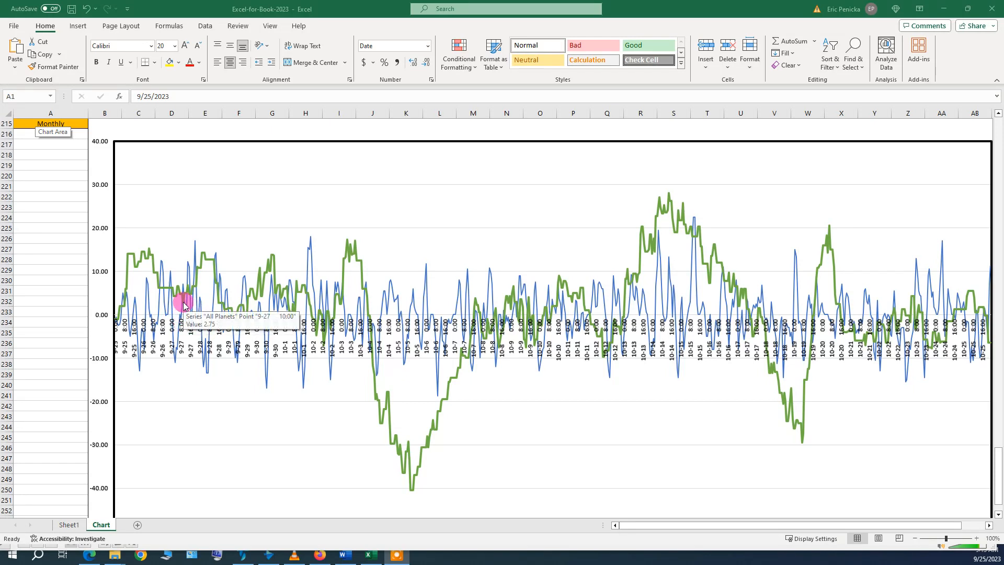
mouse_move(184, 312)
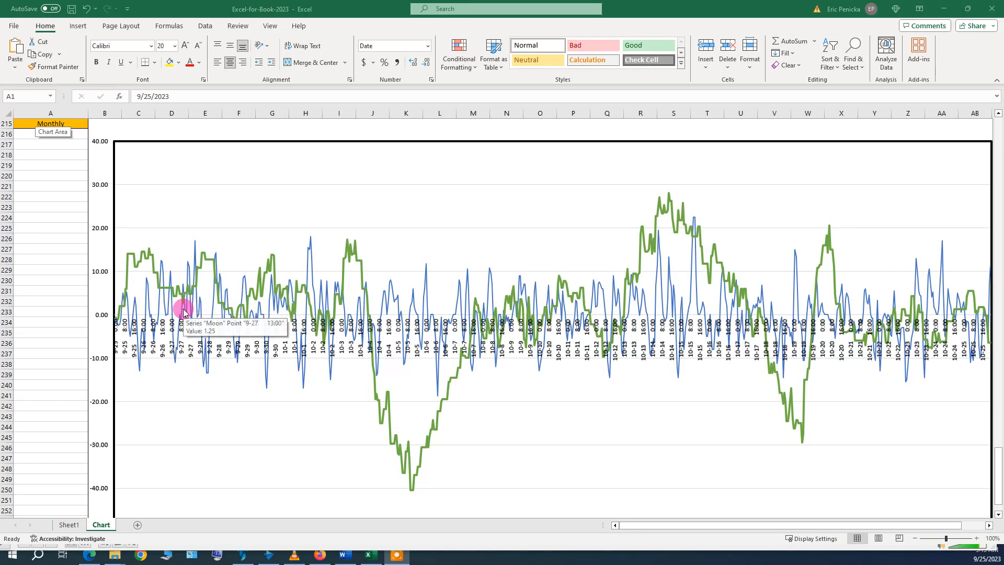
mouse_move(204, 273)
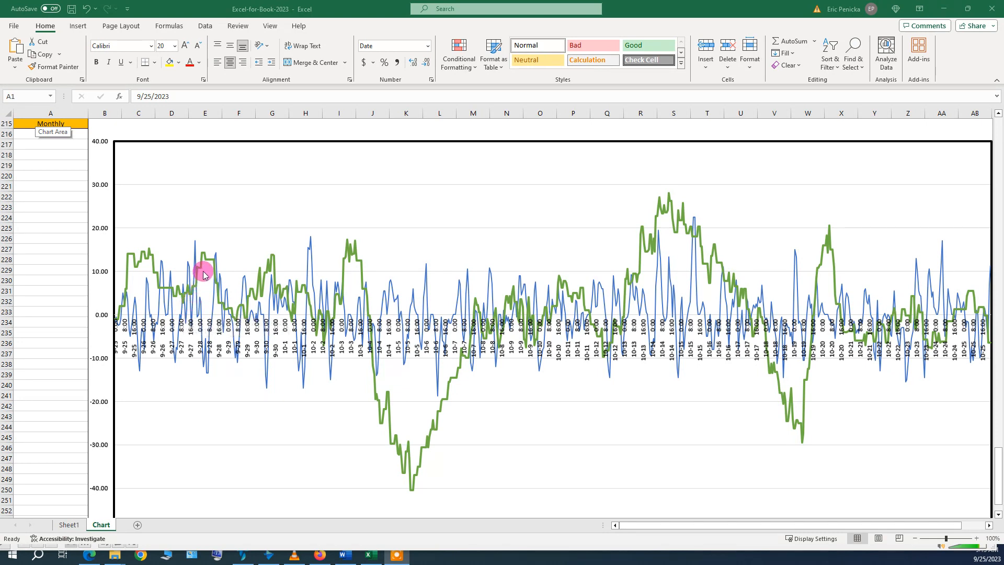
mouse_move(202, 259)
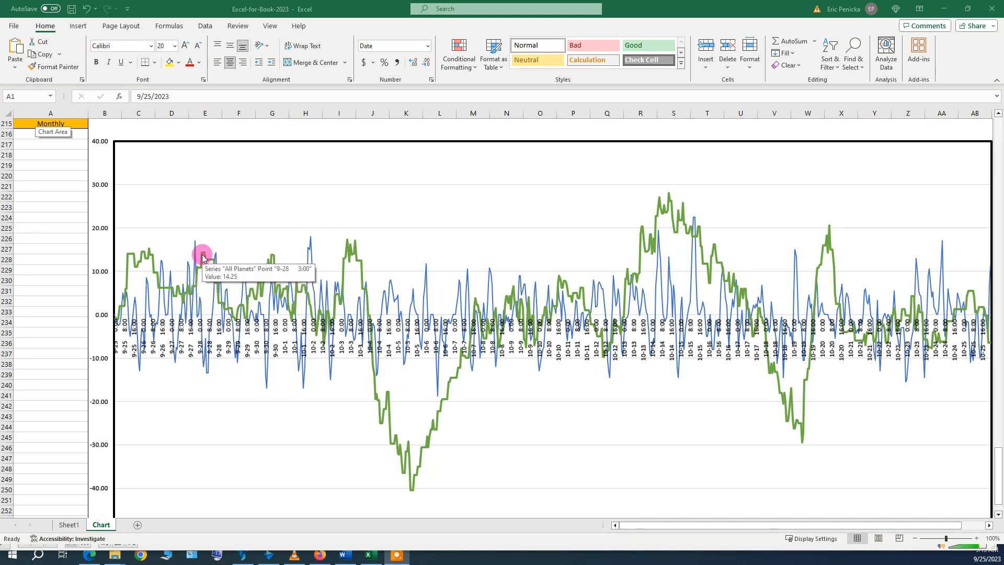
mouse_move(223, 280)
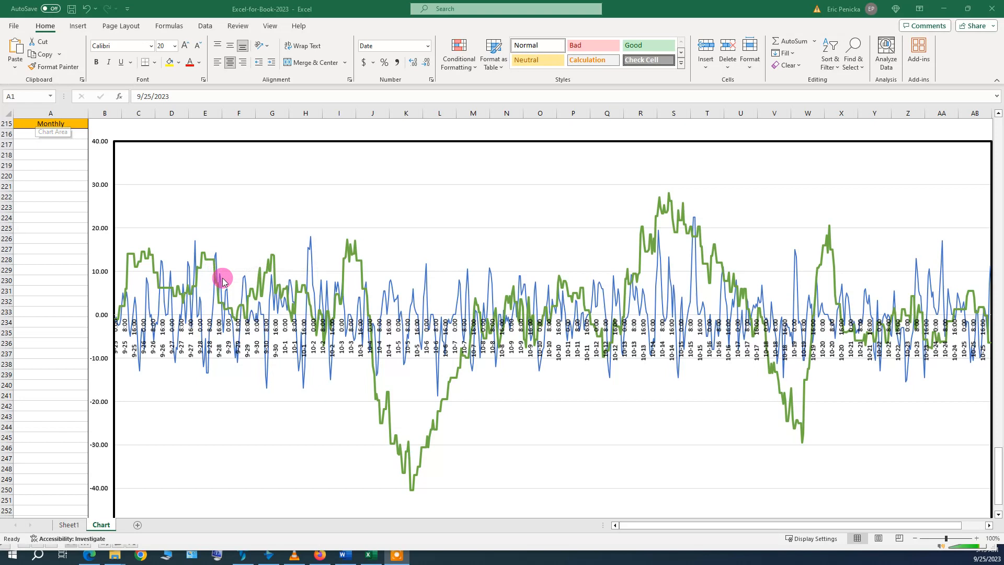
mouse_move(238, 320)
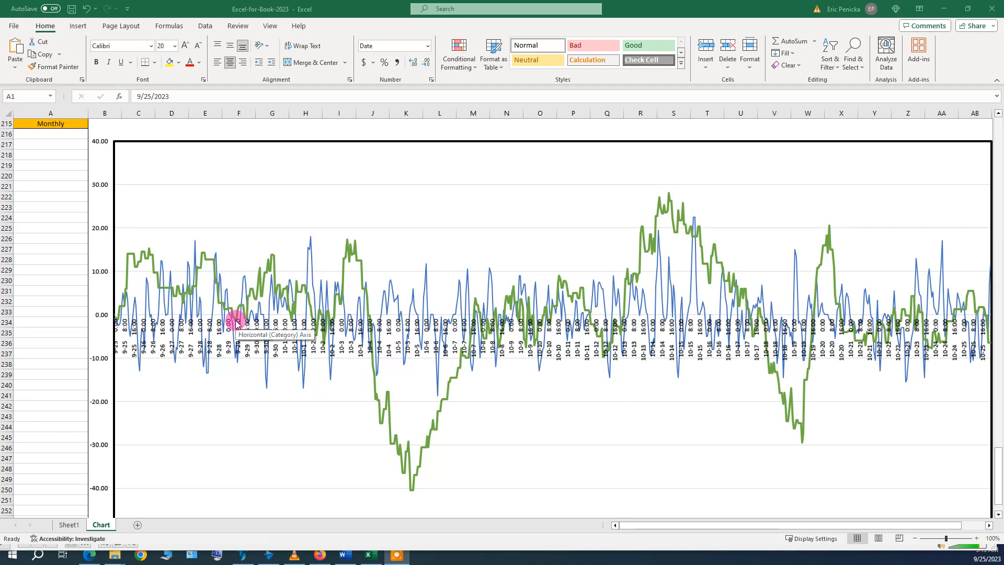
mouse_move(249, 302)
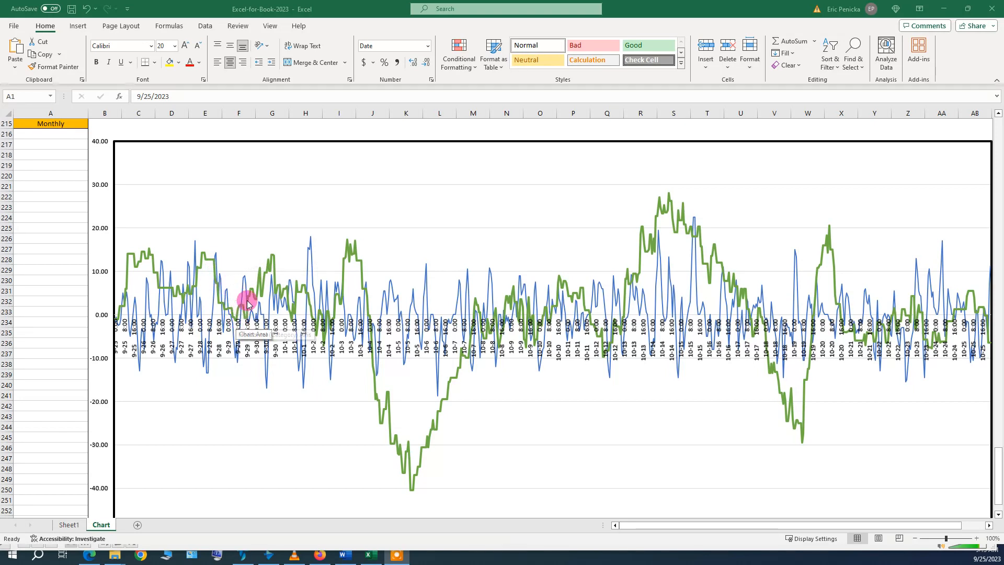
mouse_move(272, 278)
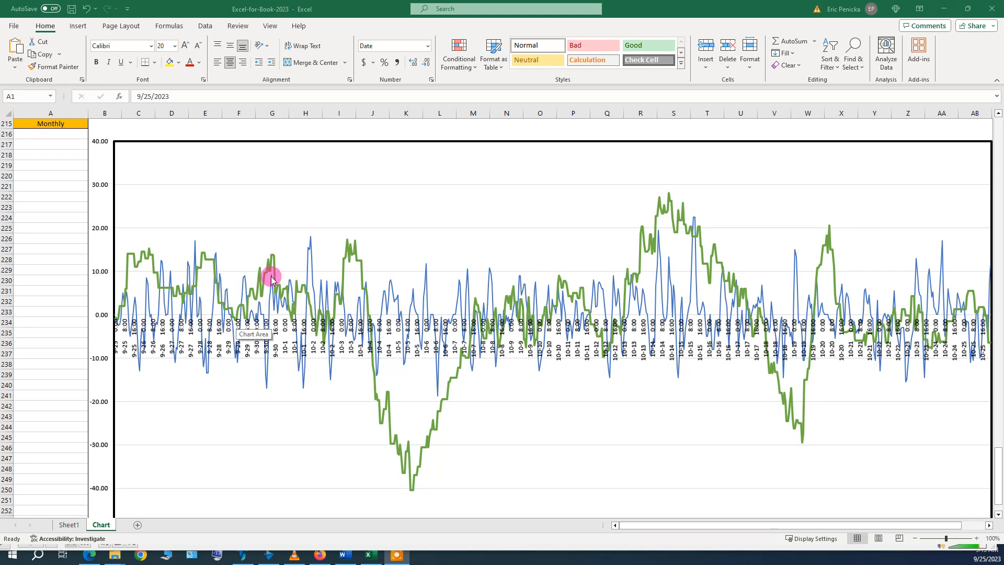
mouse_move(272, 274)
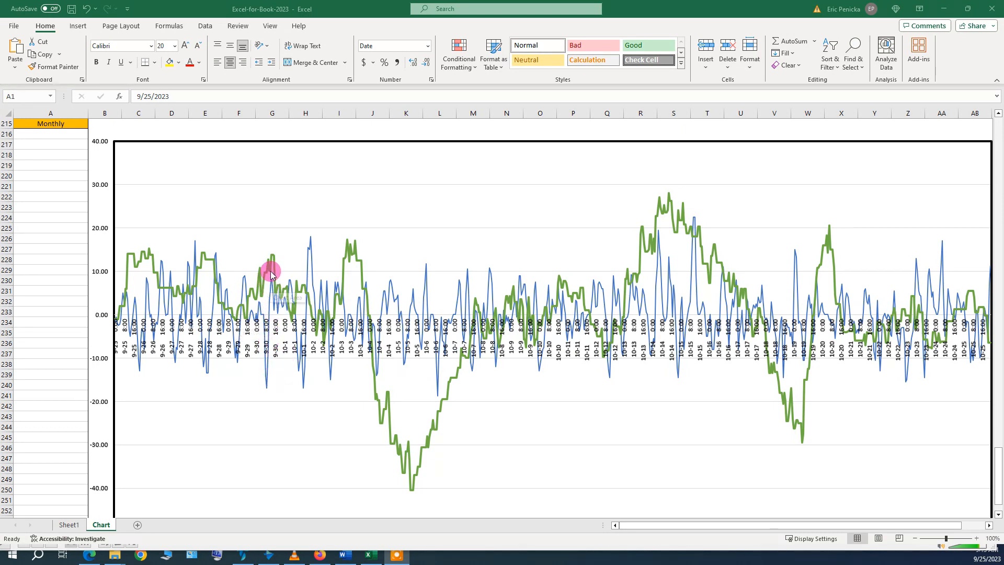
mouse_move(272, 256)
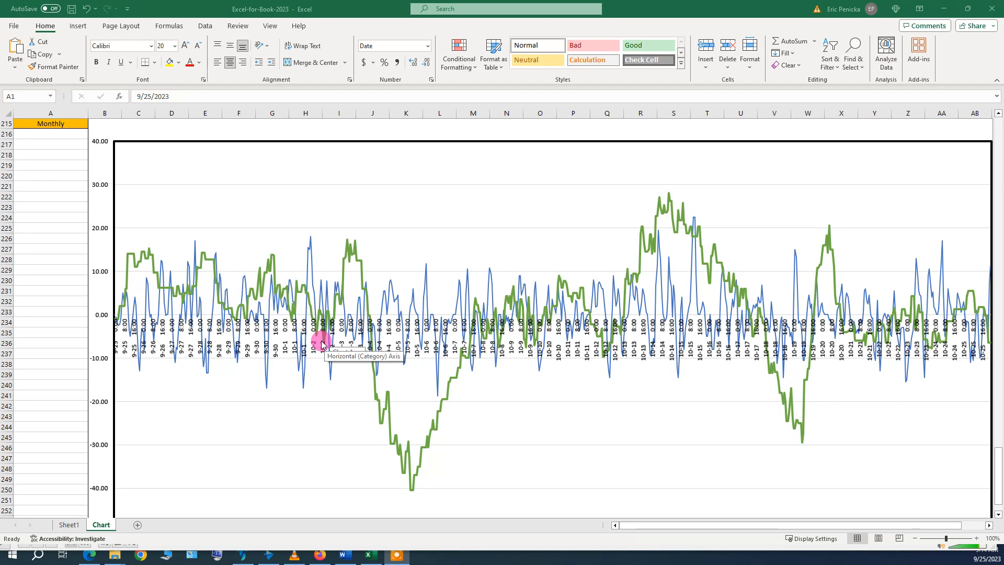
mouse_move(355, 250)
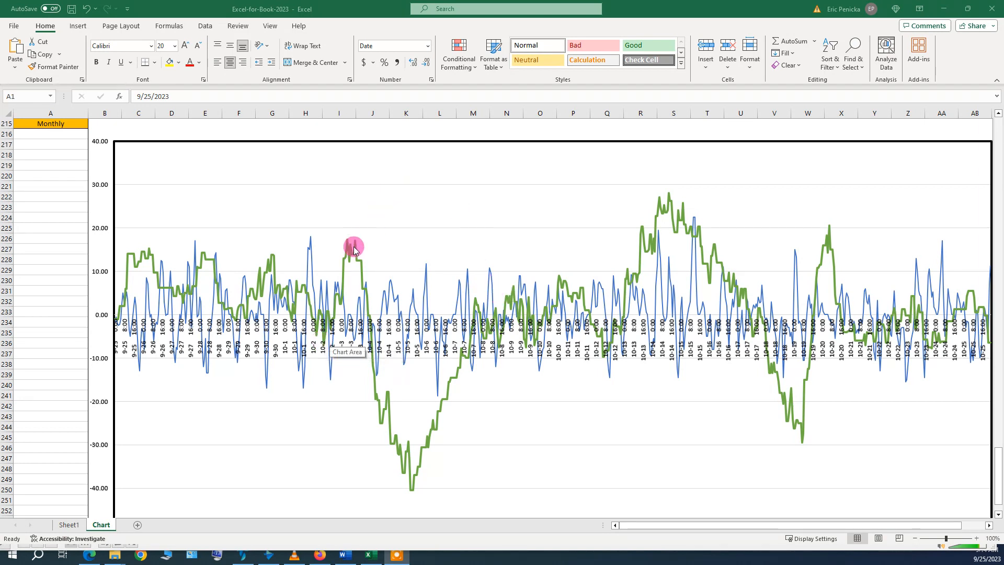
mouse_move(352, 249)
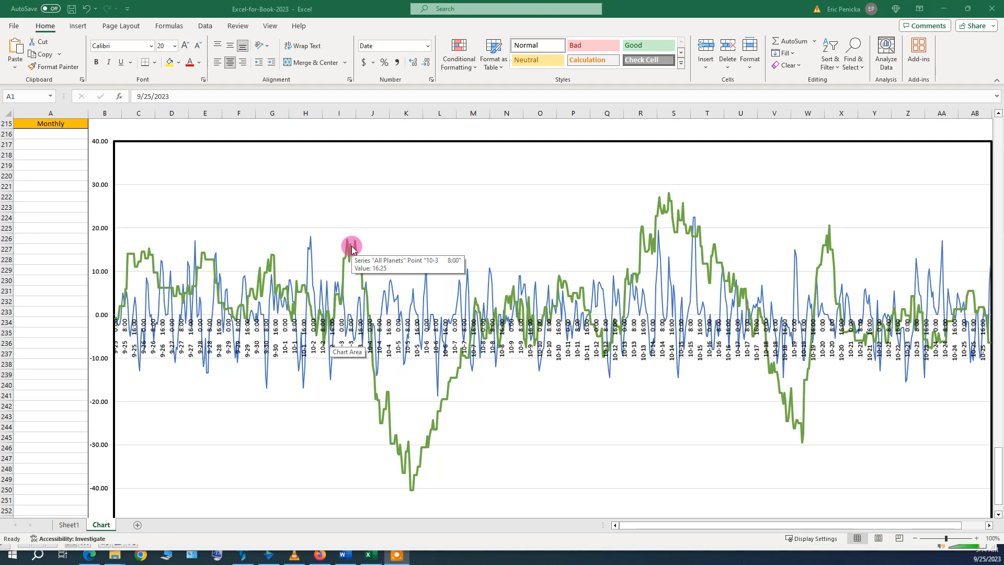
mouse_move(355, 253)
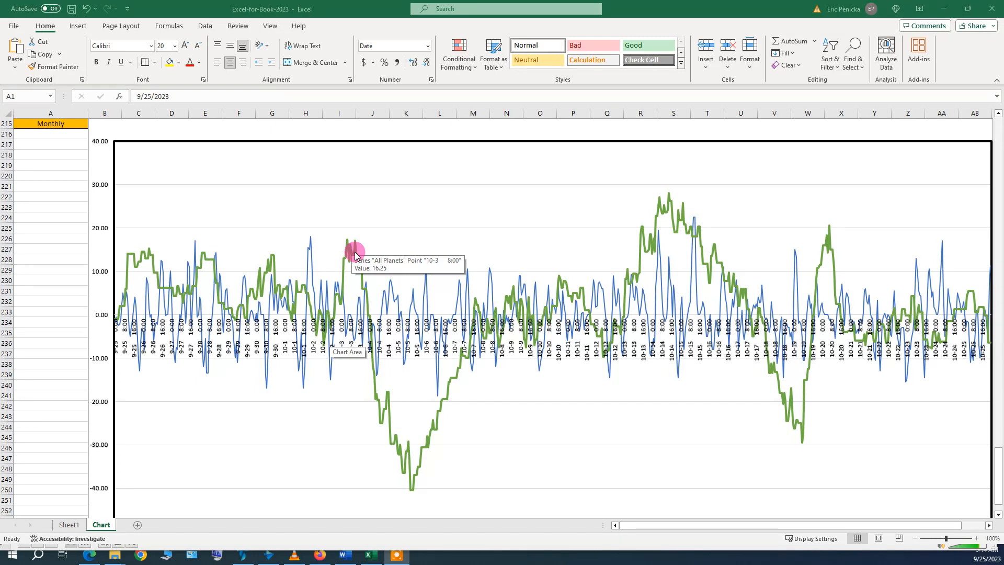
mouse_move(356, 238)
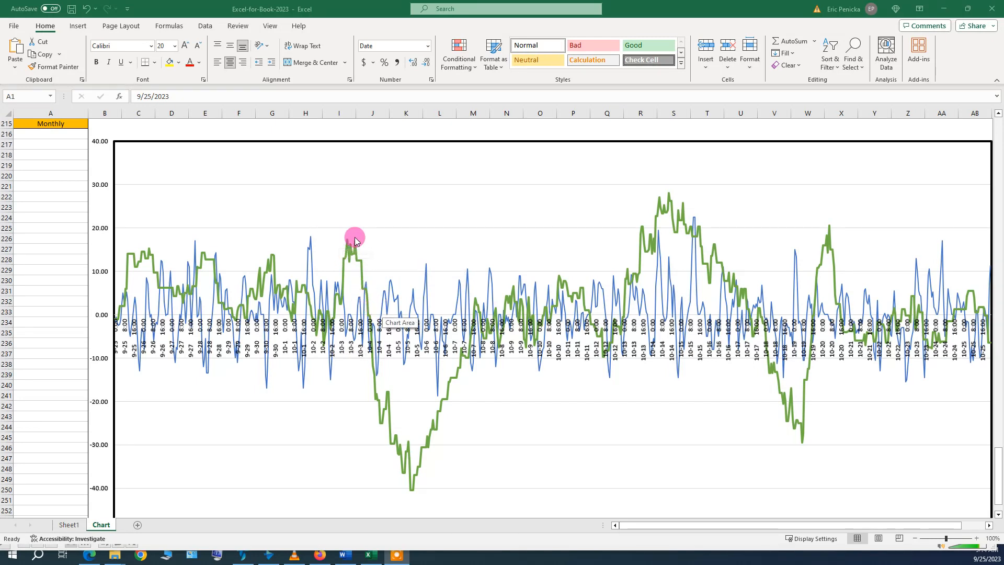
mouse_move(356, 242)
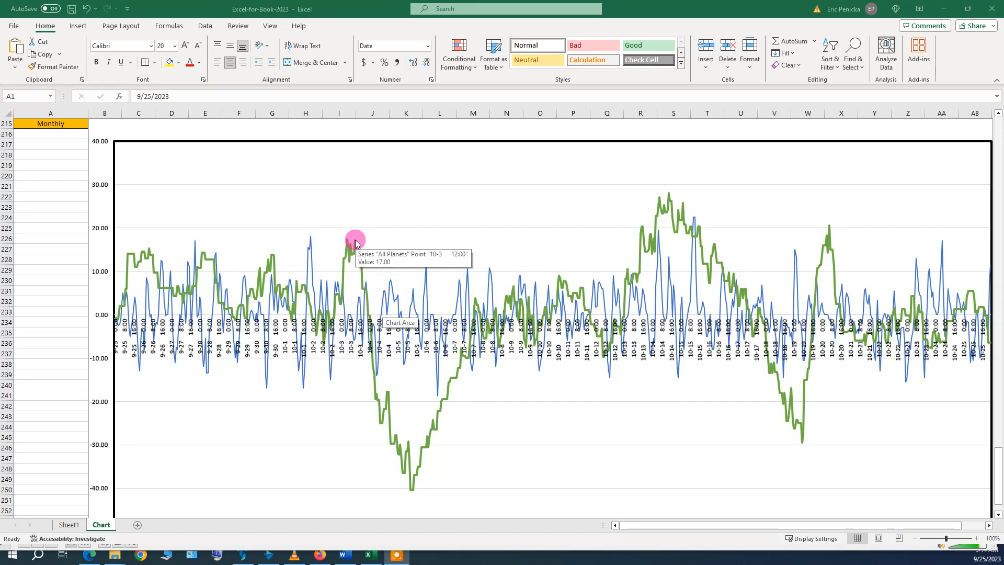
mouse_move(416, 491)
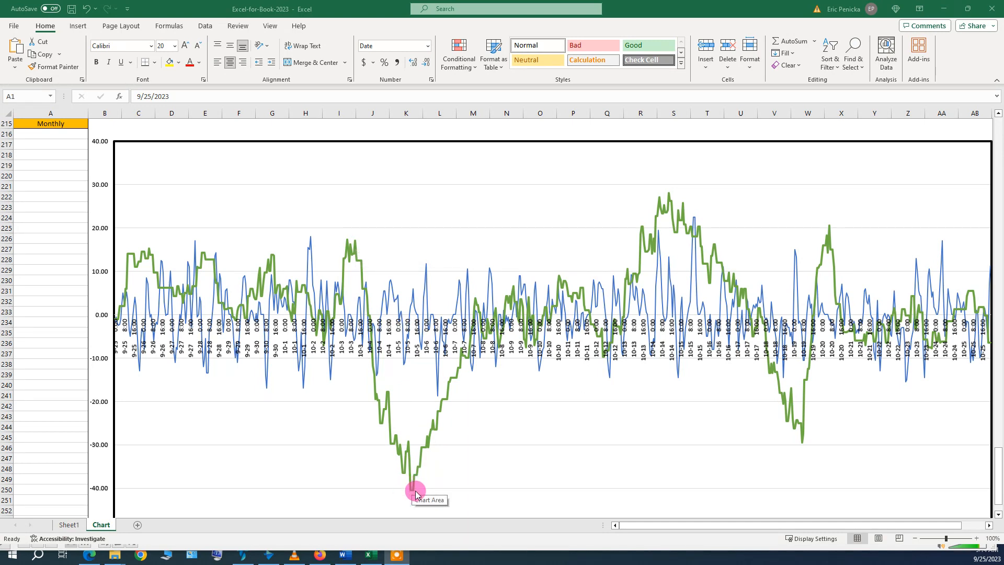
mouse_move(406, 317)
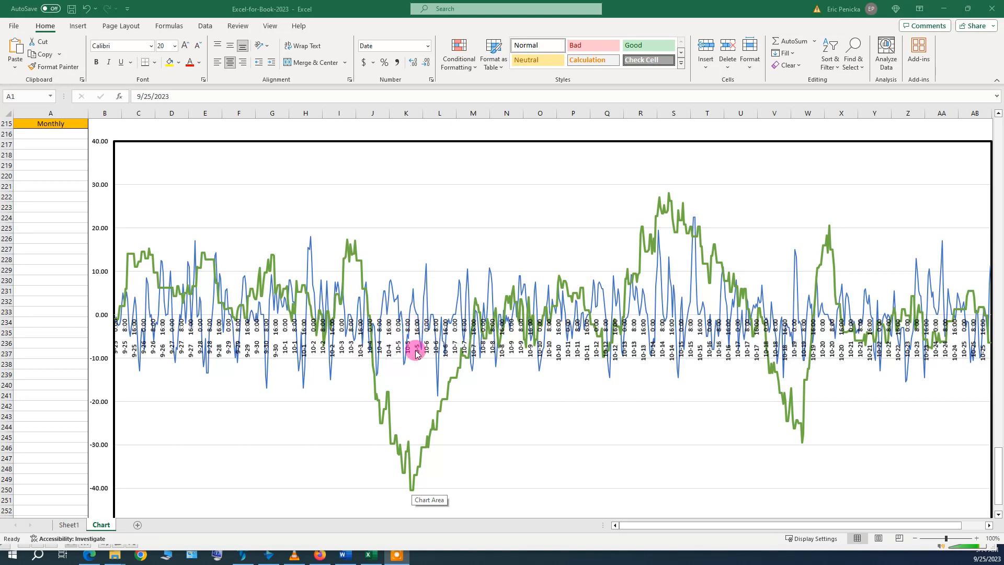
mouse_move(419, 495)
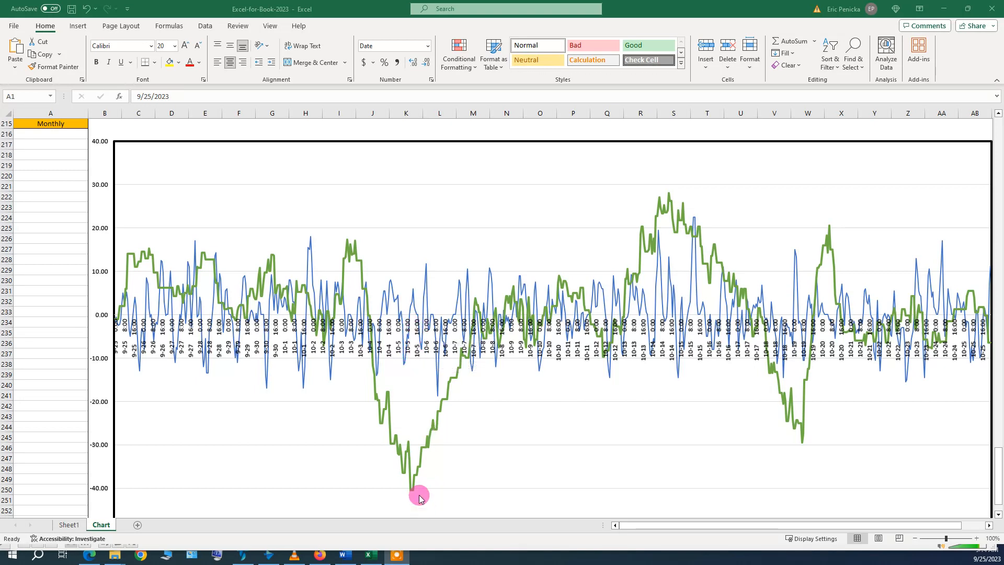
mouse_move(410, 492)
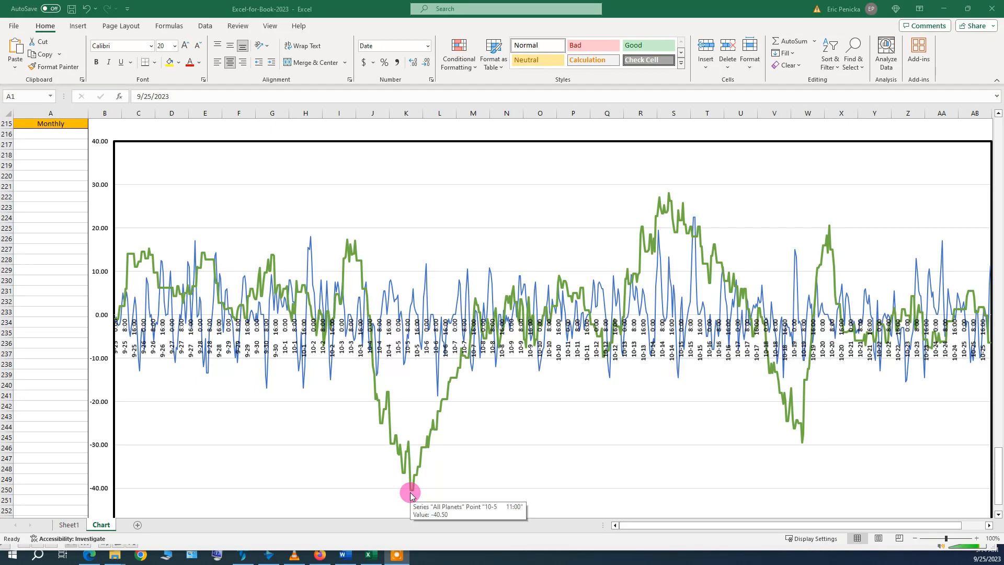
mouse_move(473, 305)
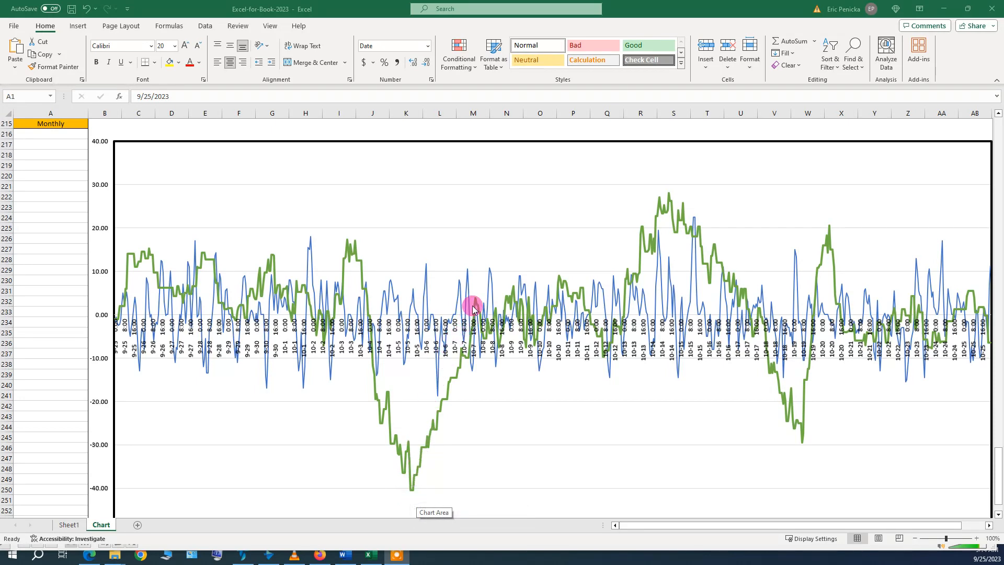
mouse_move(477, 293)
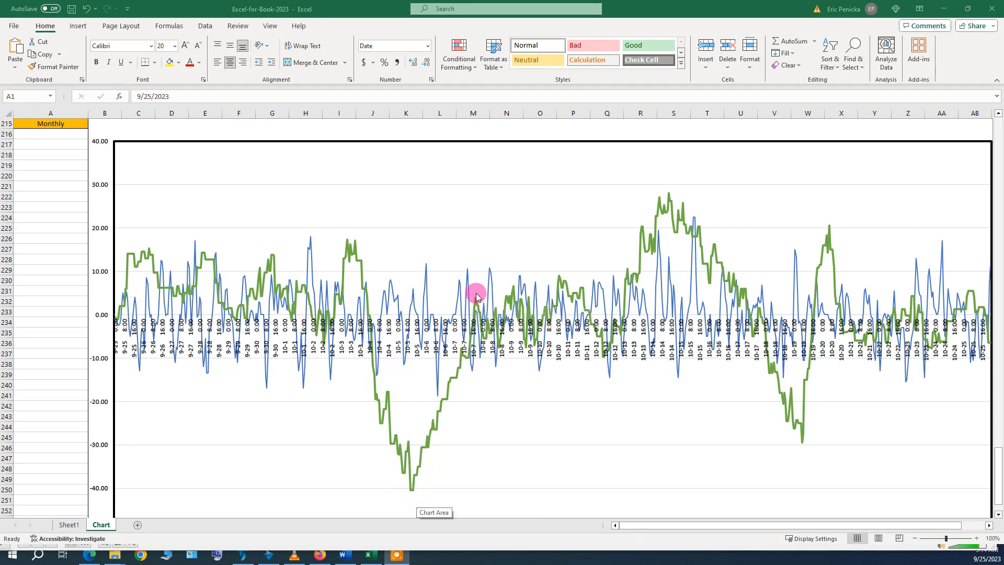
mouse_move(518, 306)
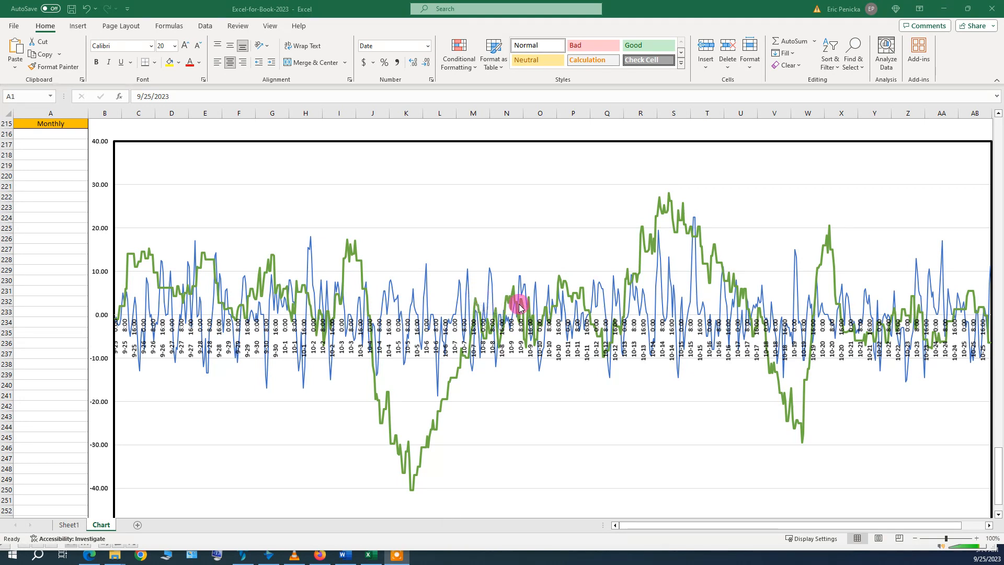
mouse_move(569, 300)
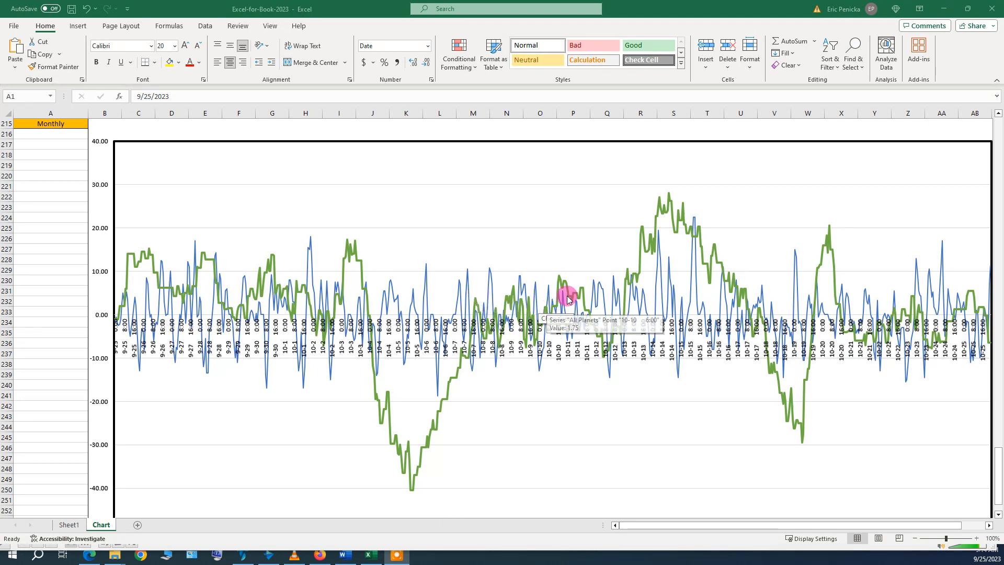
mouse_move(570, 356)
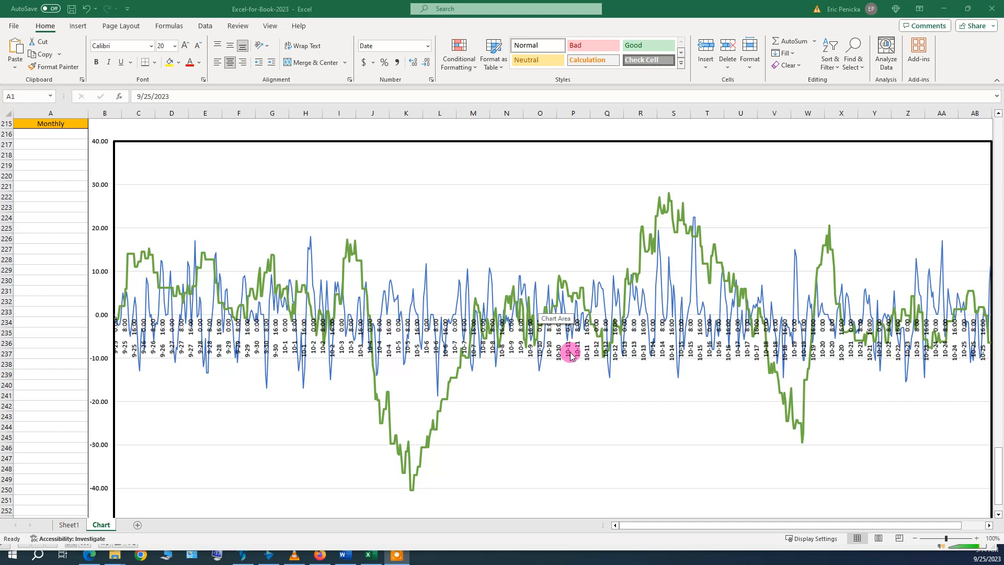
mouse_move(600, 357)
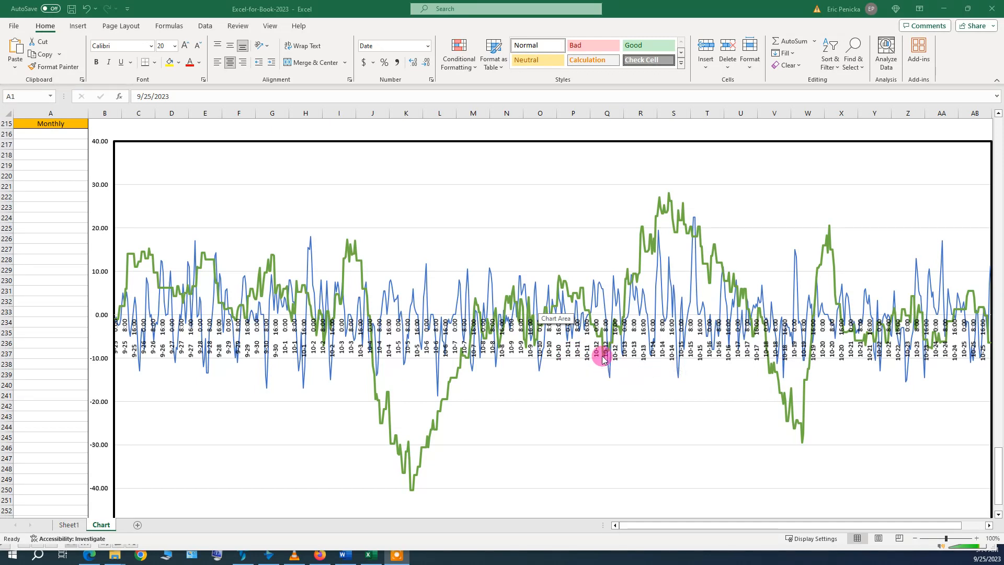
mouse_move(602, 364)
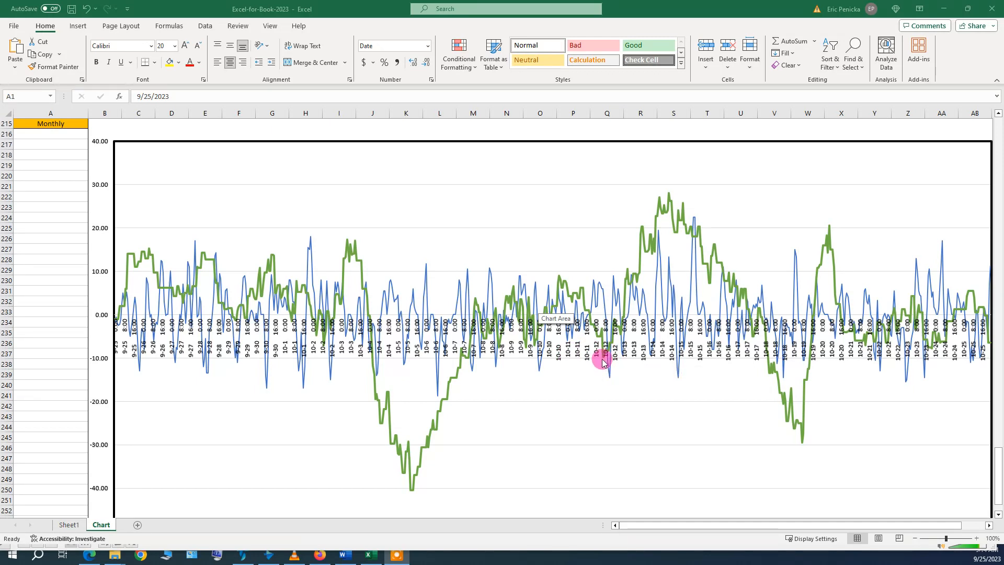
mouse_move(602, 354)
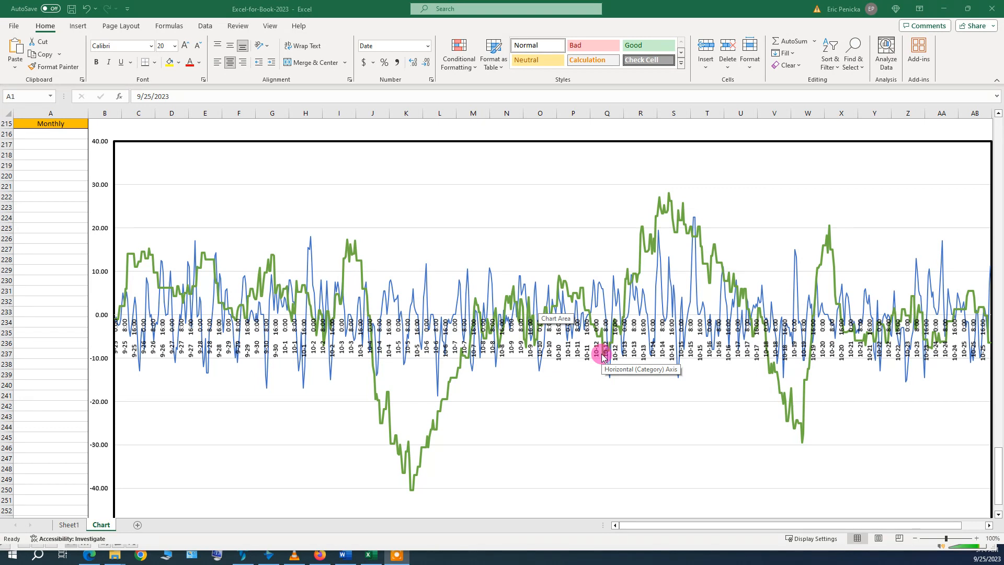
mouse_move(666, 197)
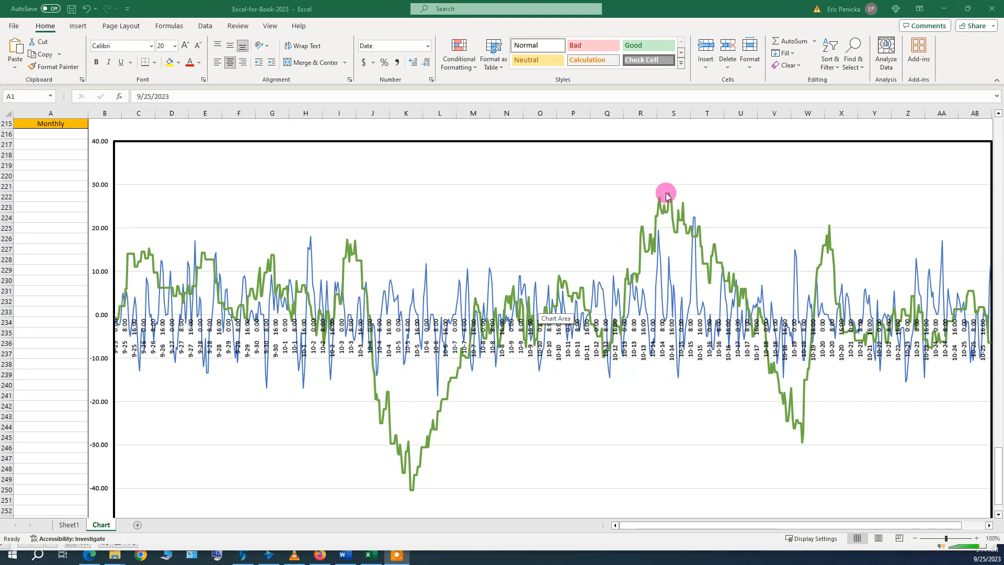
mouse_move(671, 194)
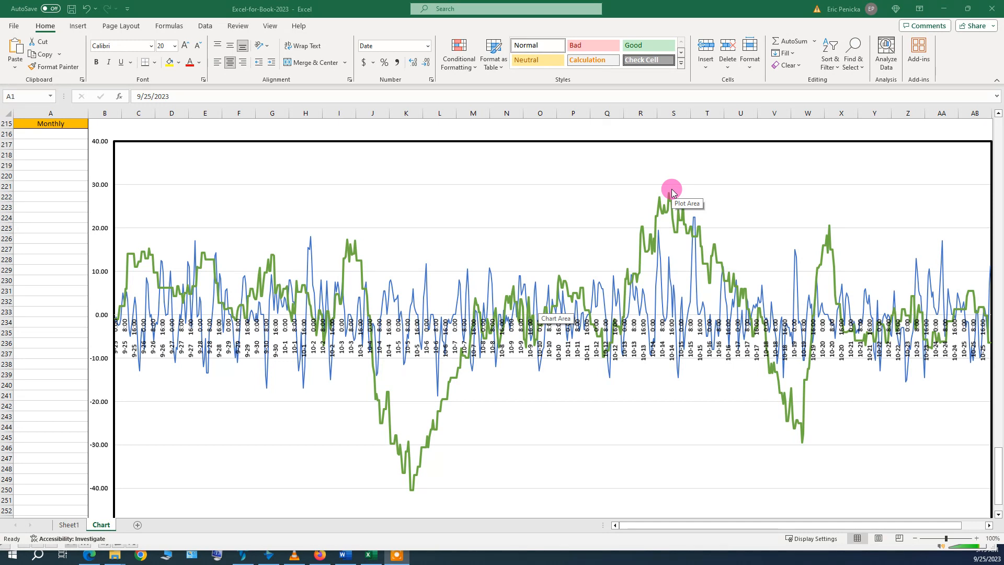
mouse_move(672, 196)
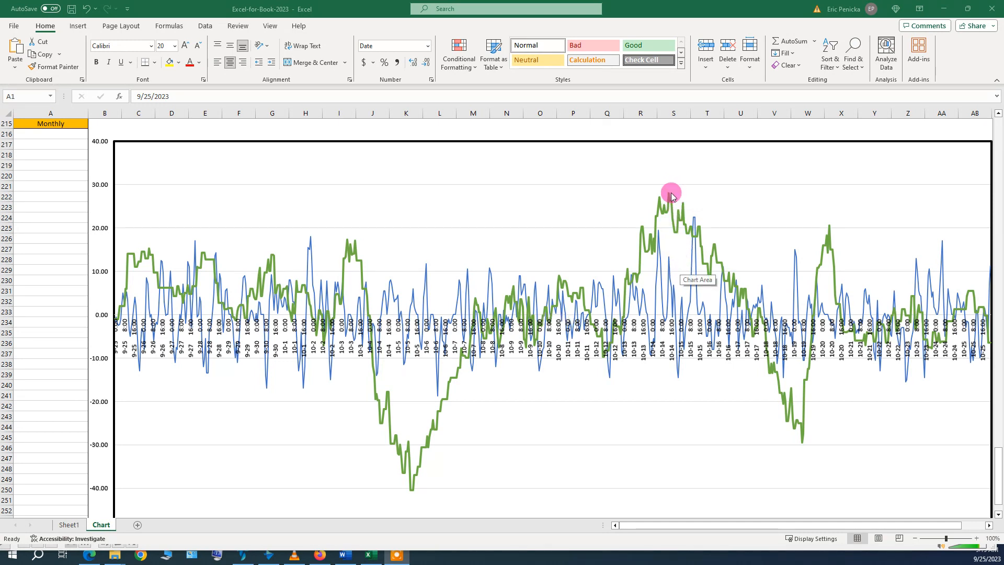
mouse_move(664, 195)
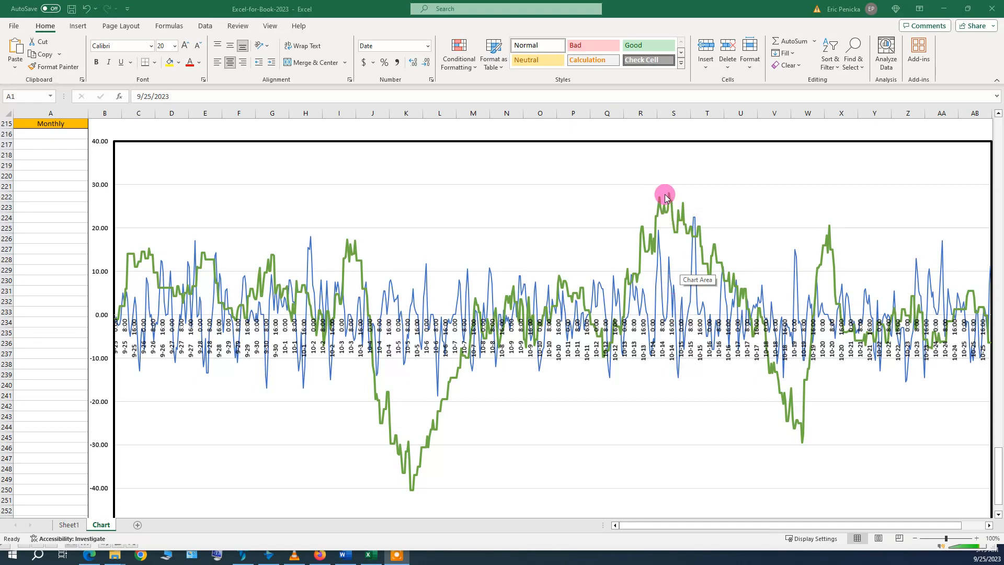
mouse_move(735, 282)
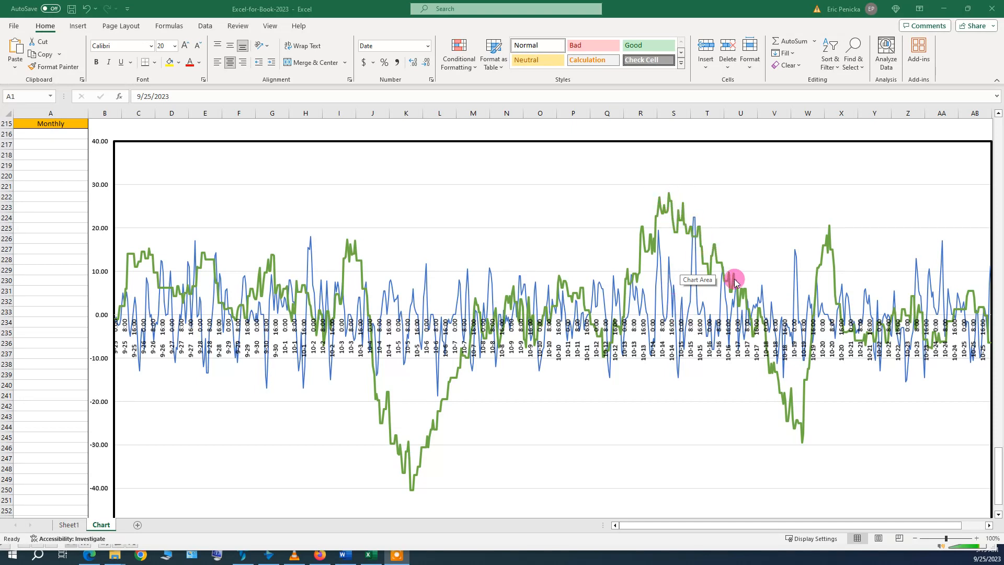
mouse_move(804, 371)
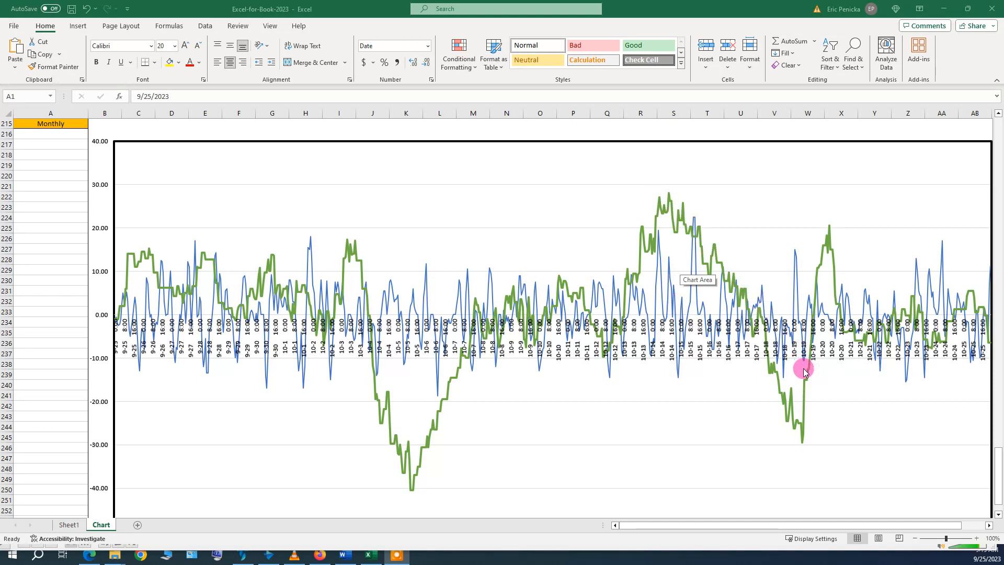
mouse_move(794, 347)
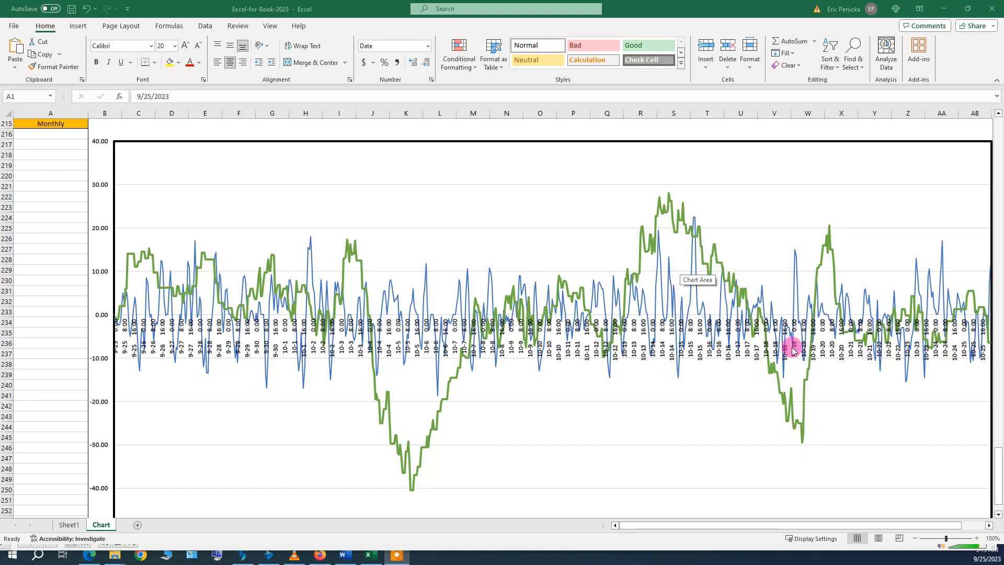
mouse_move(798, 448)
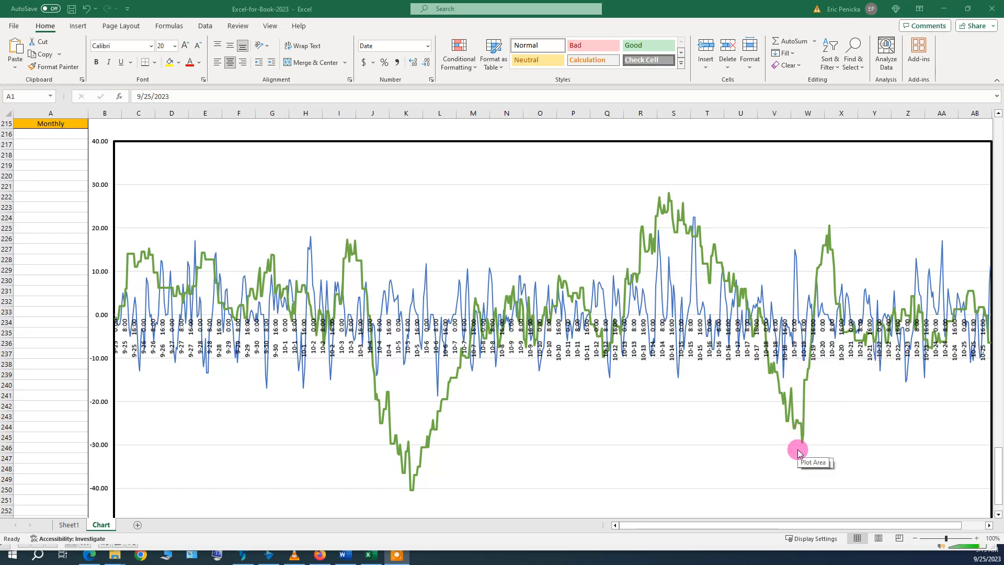
mouse_move(797, 320)
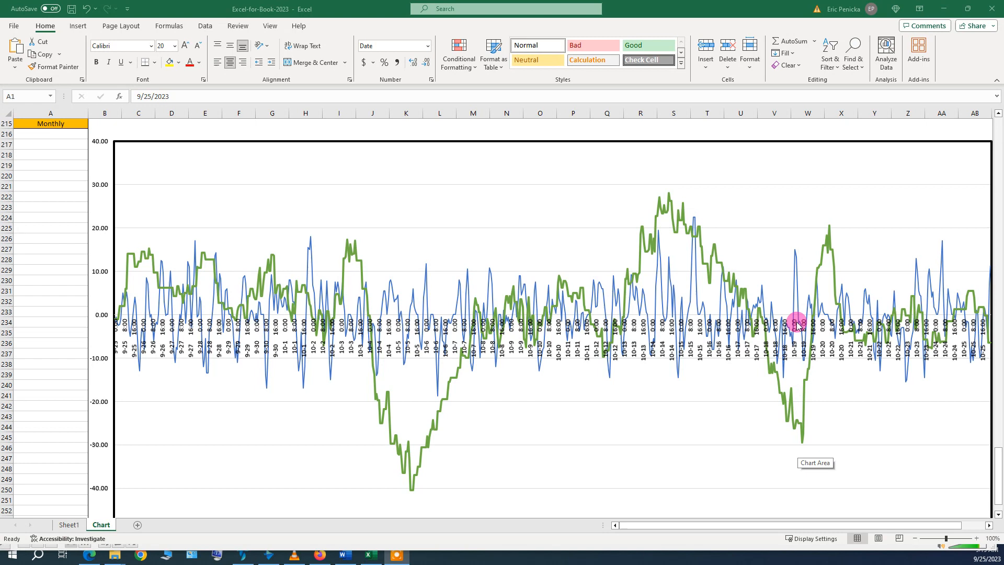
mouse_move(830, 222)
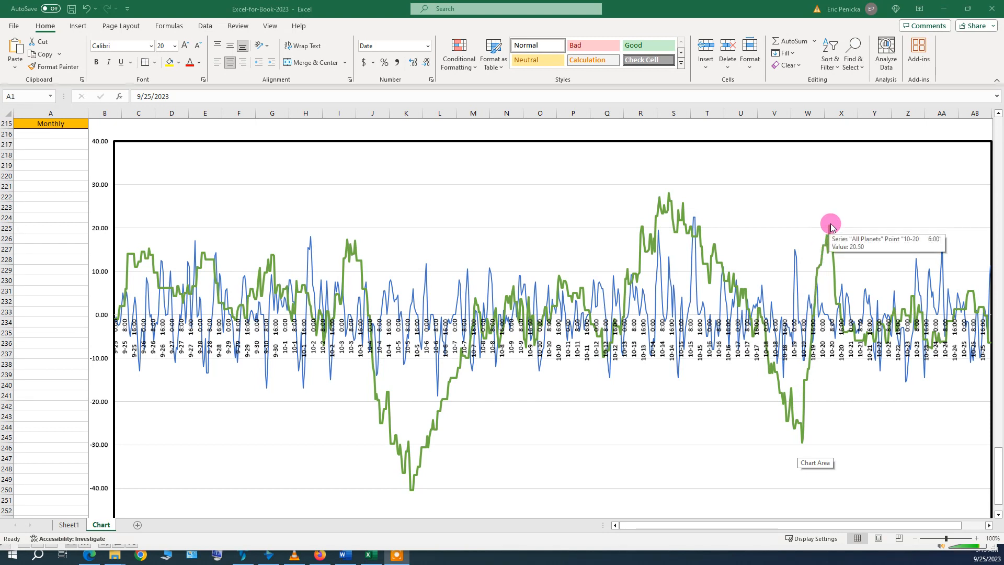
mouse_move(877, 331)
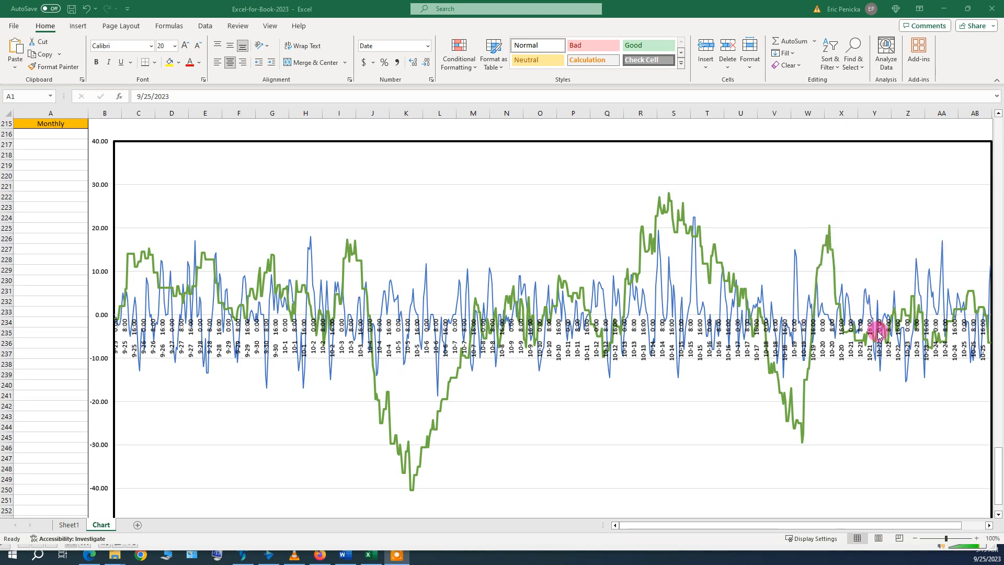
mouse_move(869, 318)
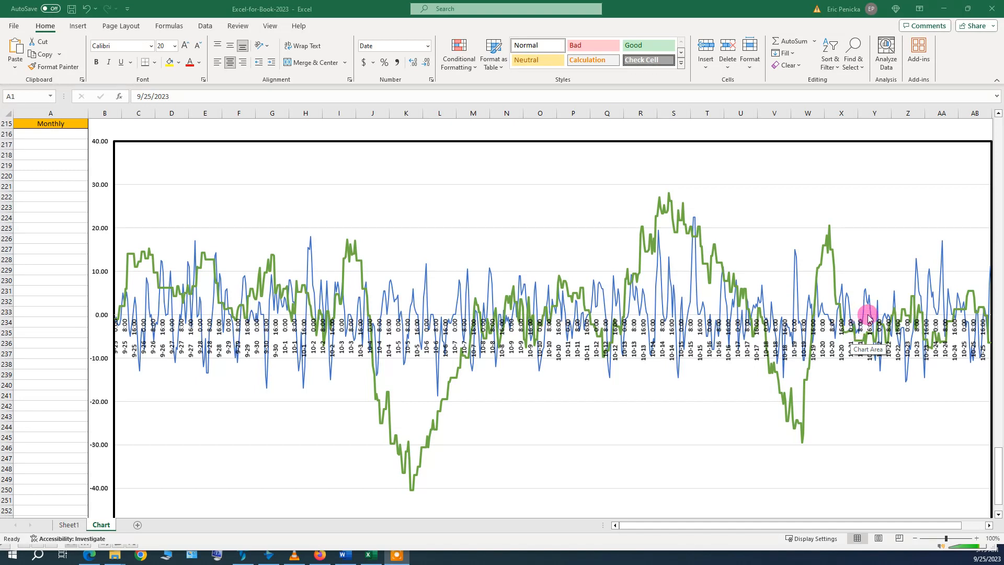
mouse_move(948, 304)
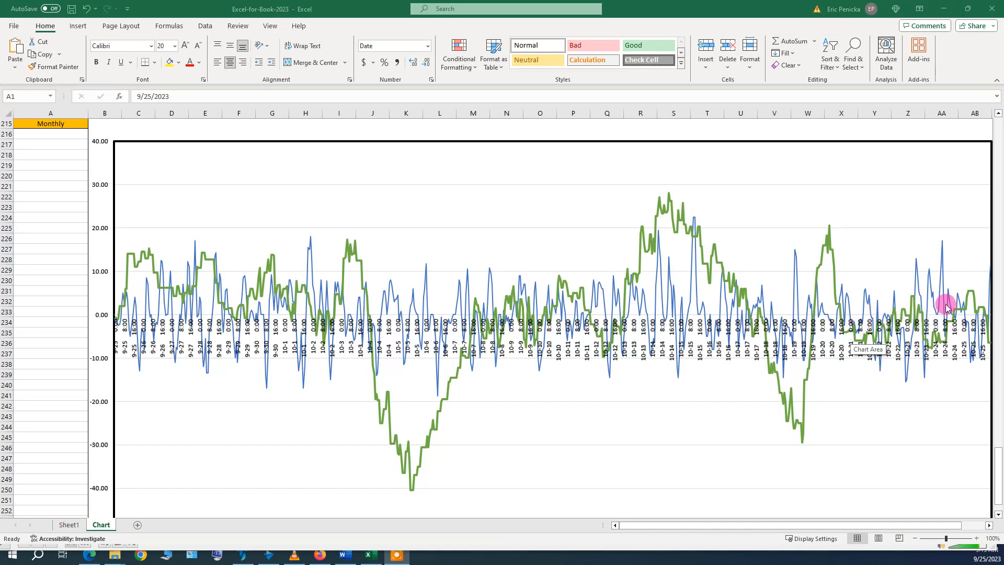
mouse_move(986, 320)
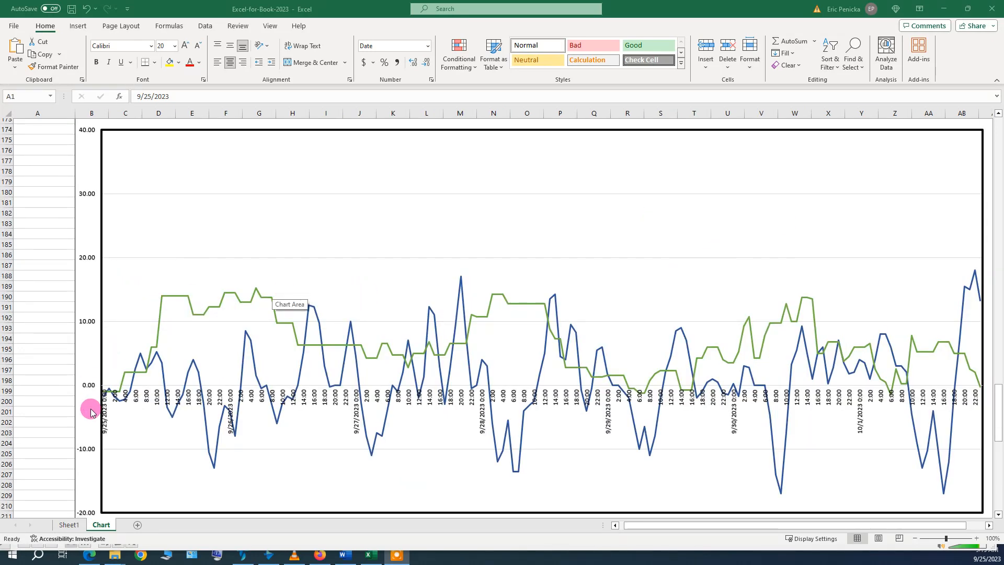
mouse_move(237, 422)
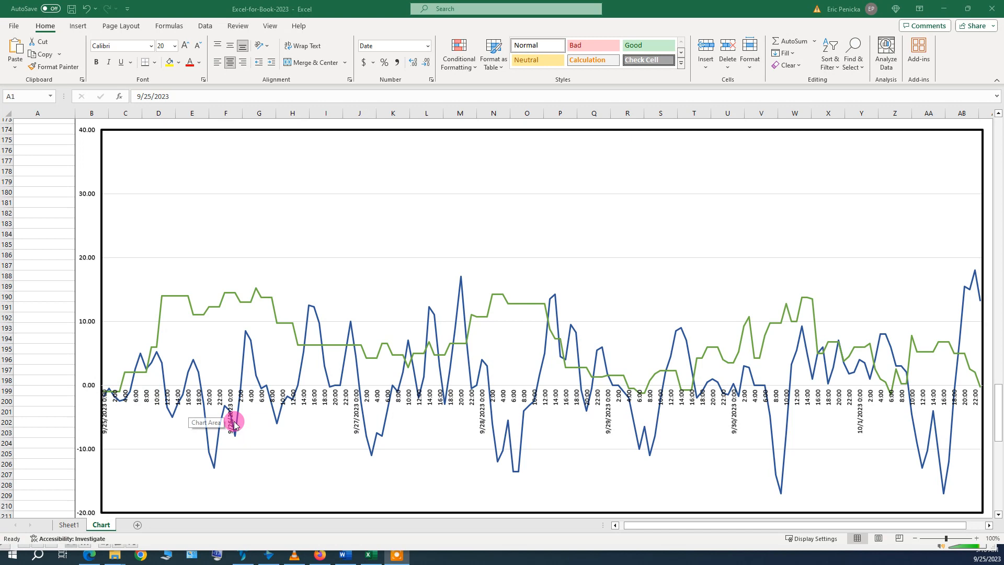
mouse_move(214, 467)
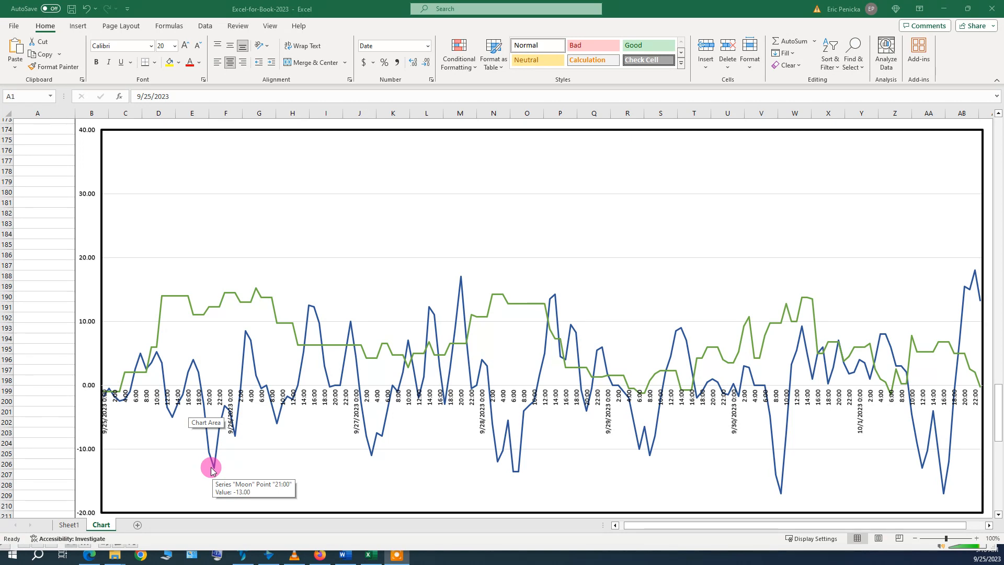
mouse_move(313, 302)
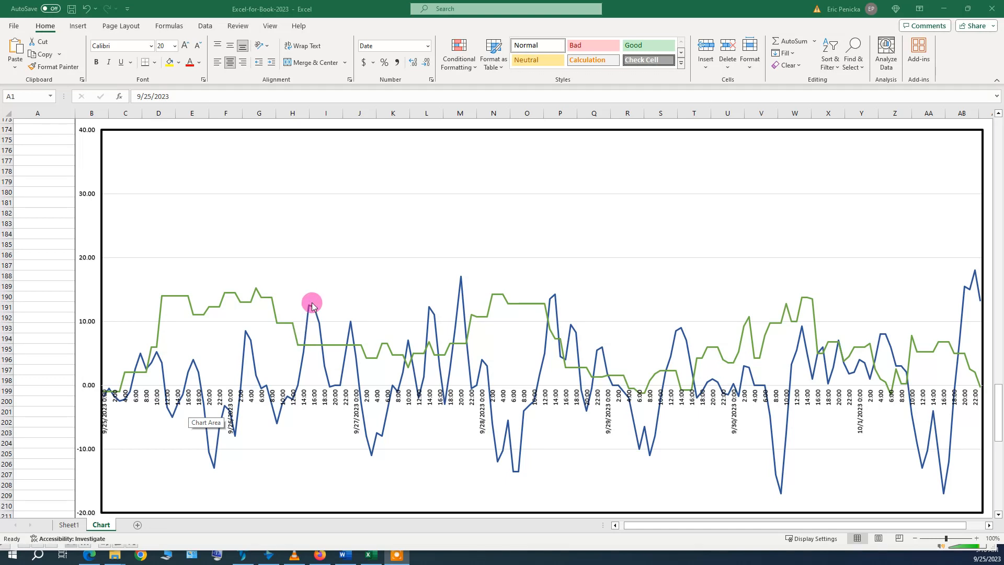
mouse_move(310, 306)
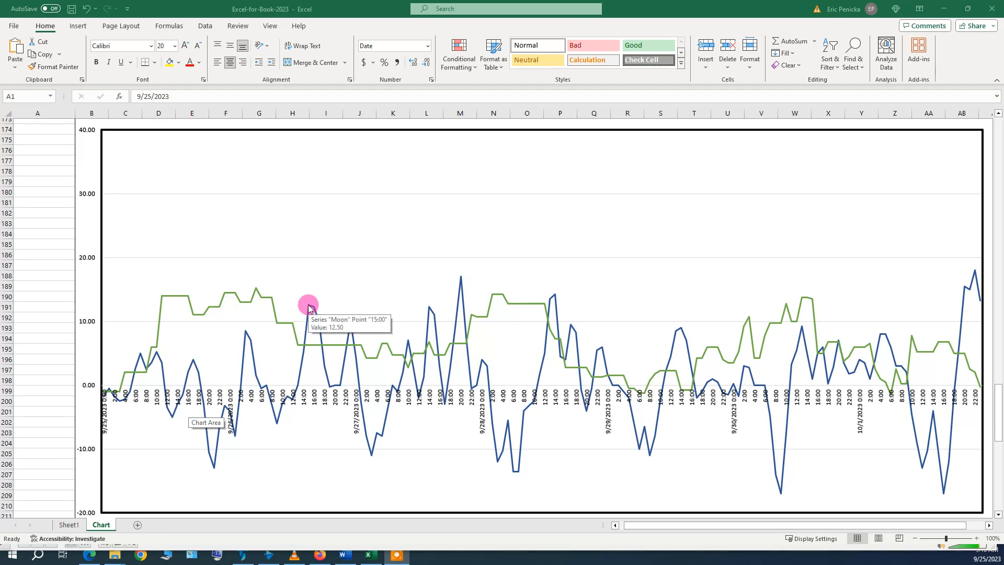
mouse_move(372, 451)
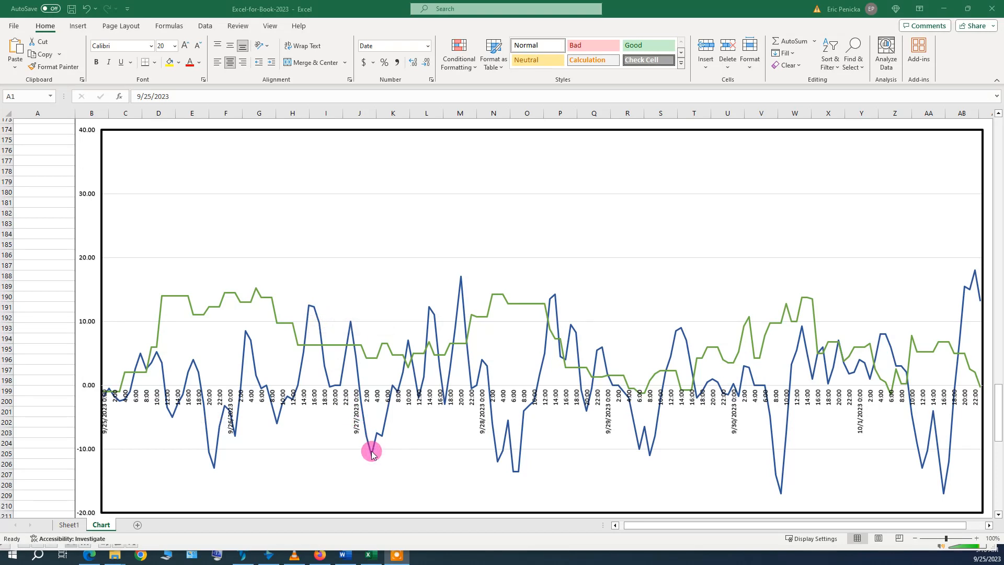
mouse_move(371, 452)
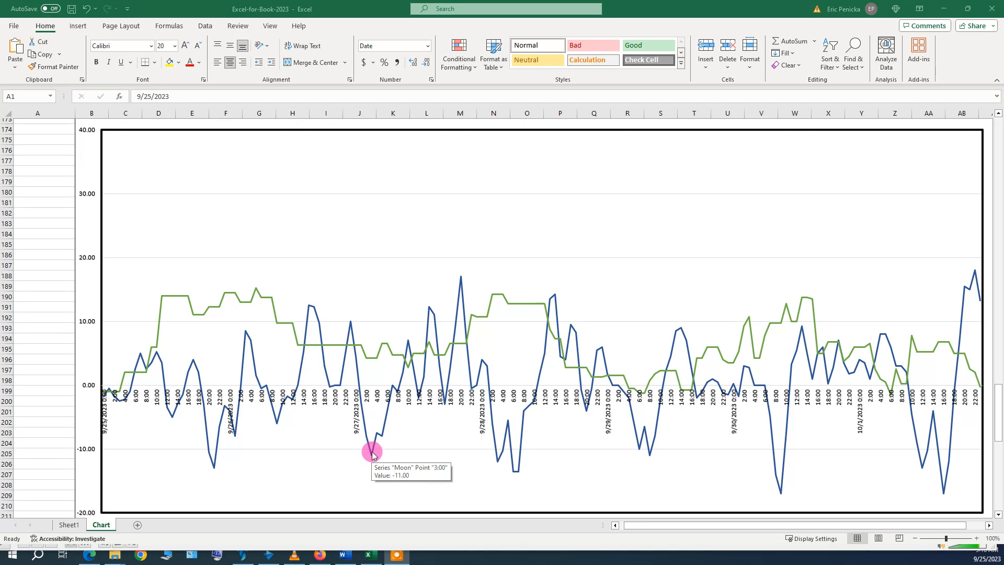
mouse_move(460, 281)
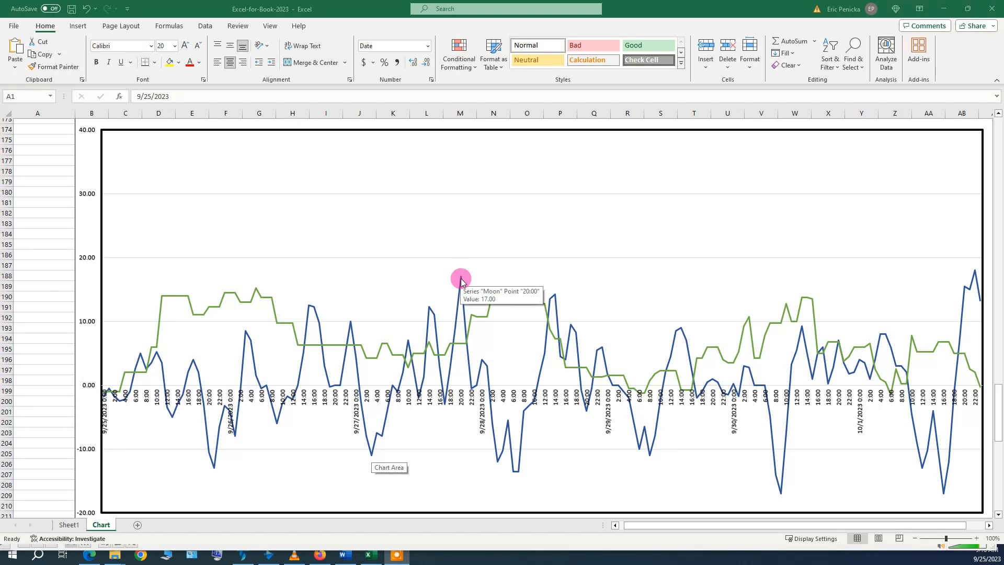
mouse_move(517, 466)
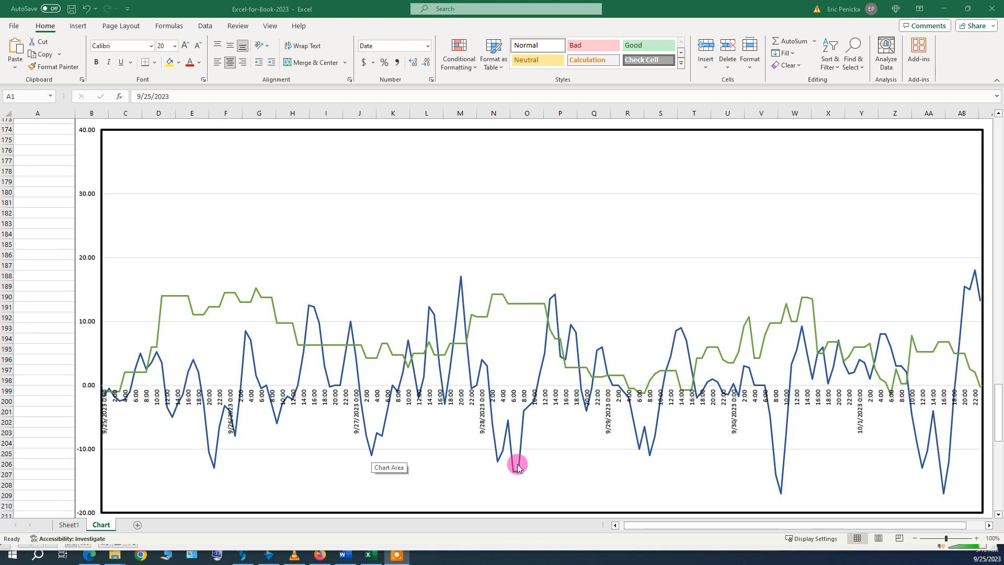
mouse_move(514, 474)
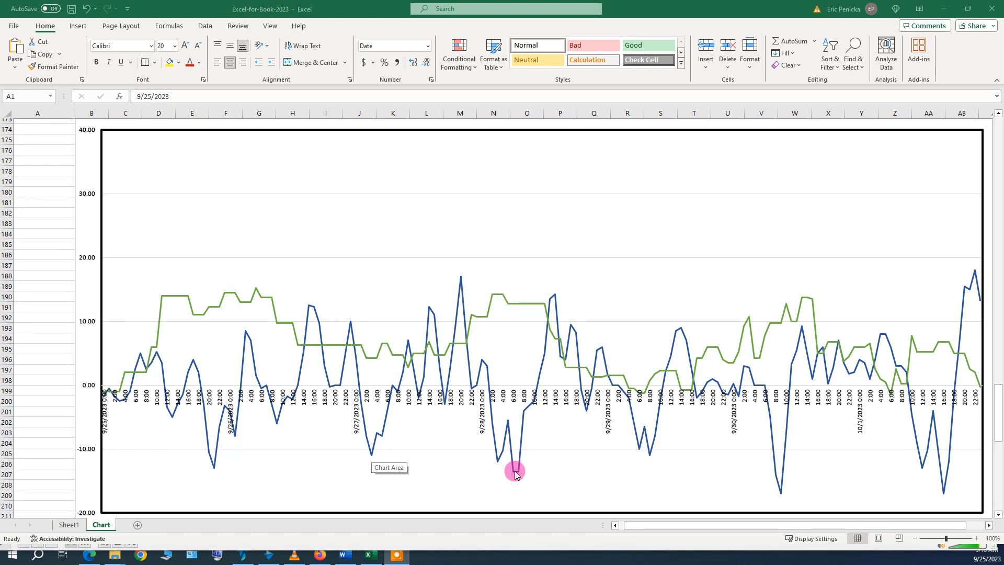
mouse_move(515, 473)
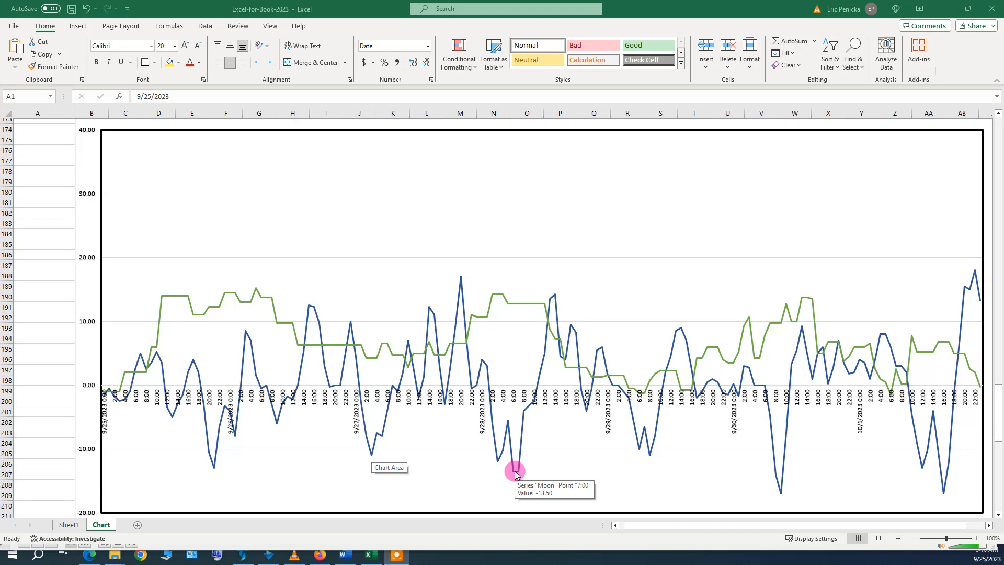
mouse_move(555, 298)
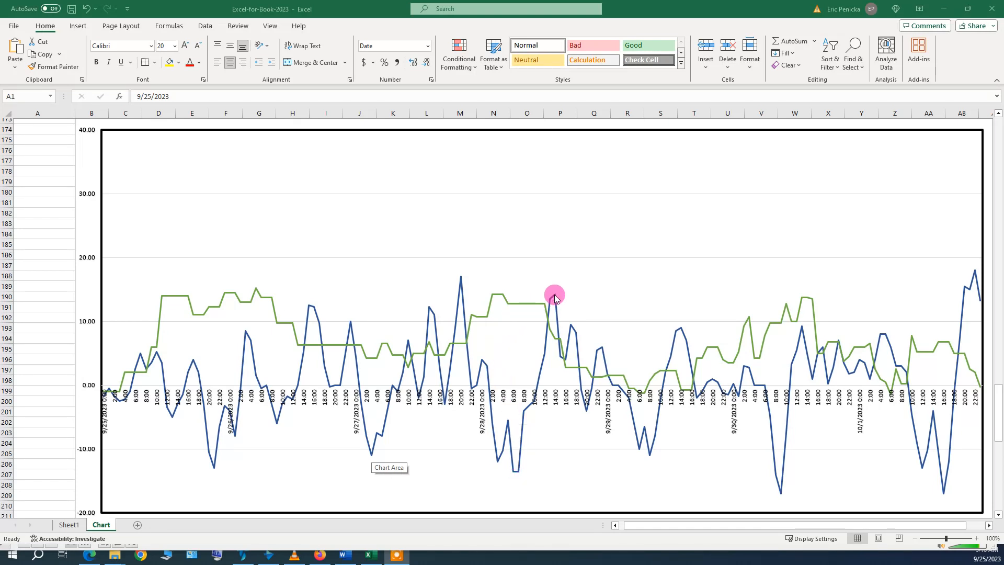
mouse_move(554, 298)
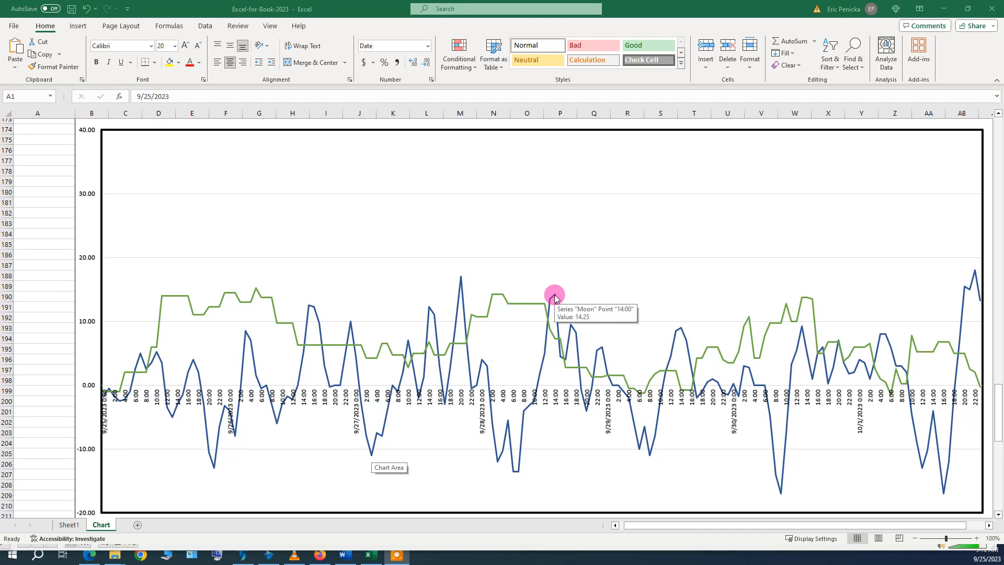
mouse_move(583, 328)
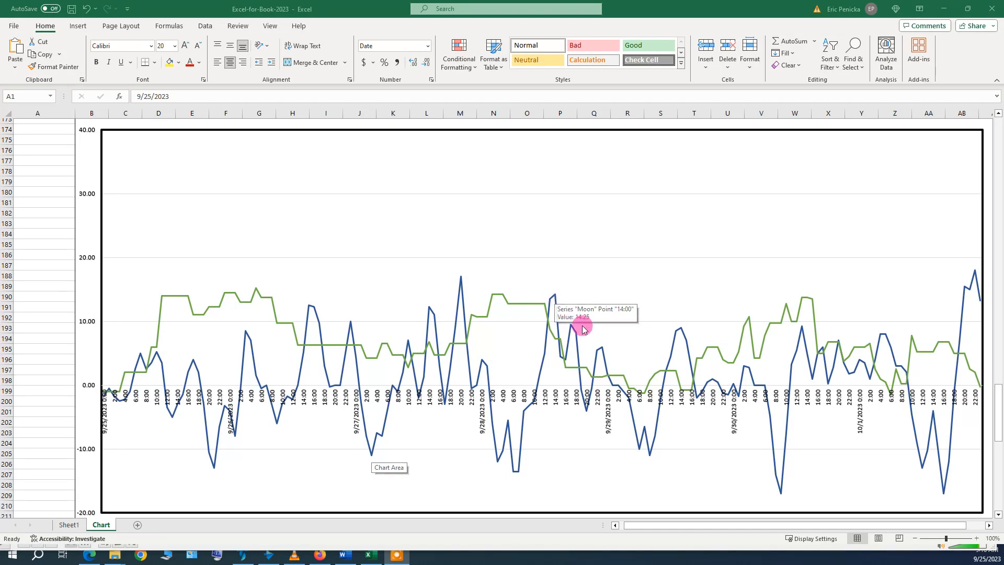
mouse_move(648, 448)
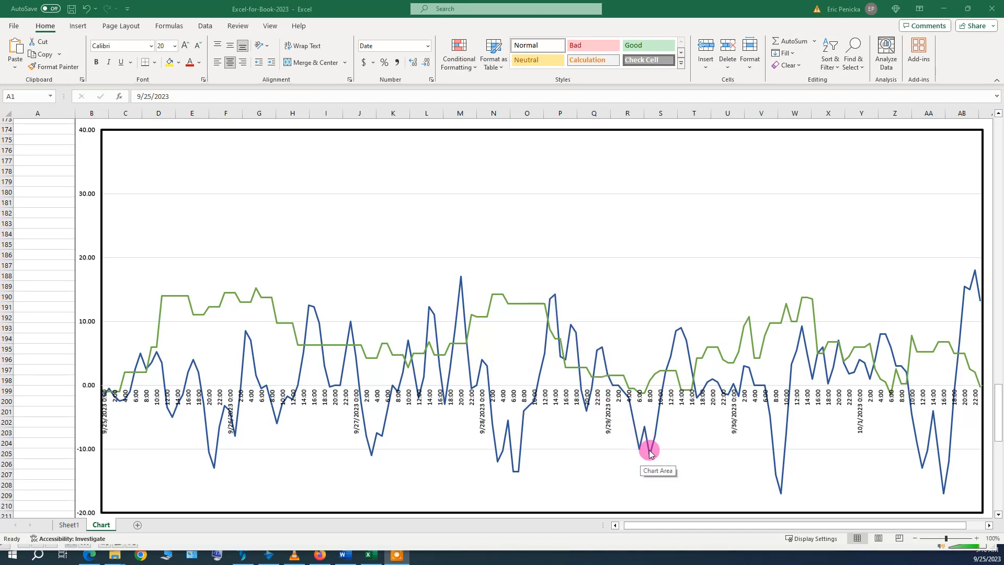
mouse_move(648, 449)
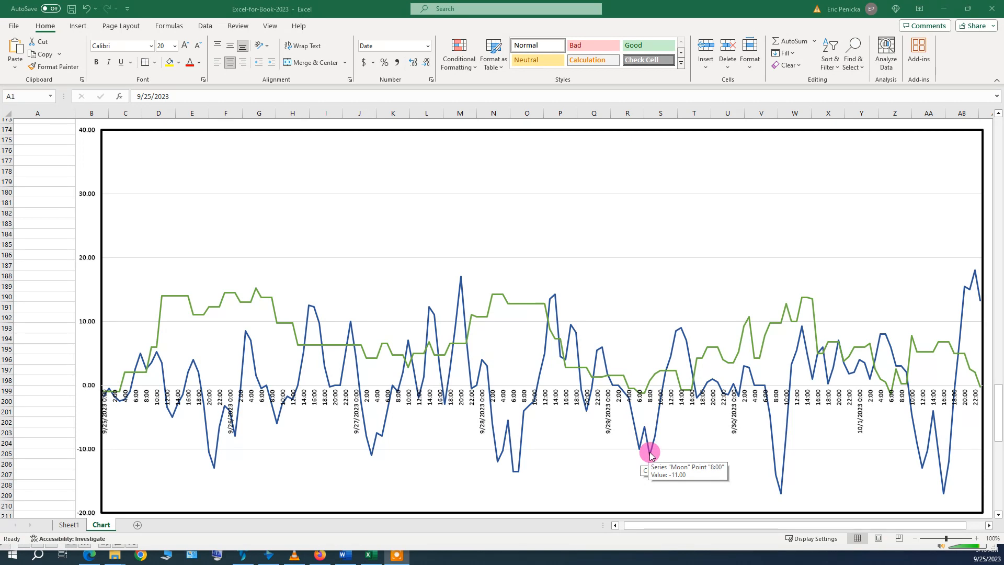
mouse_move(649, 430)
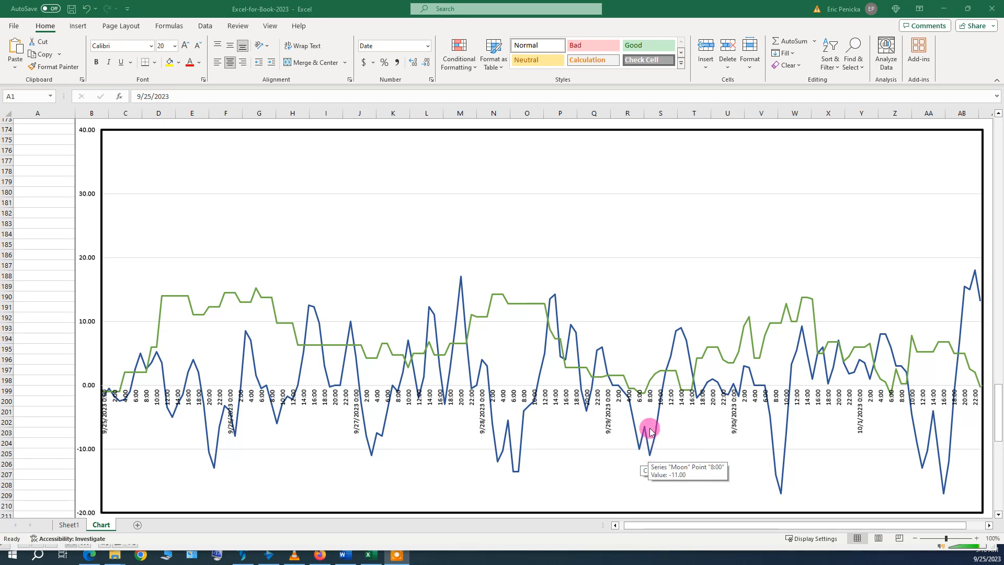
mouse_move(785, 496)
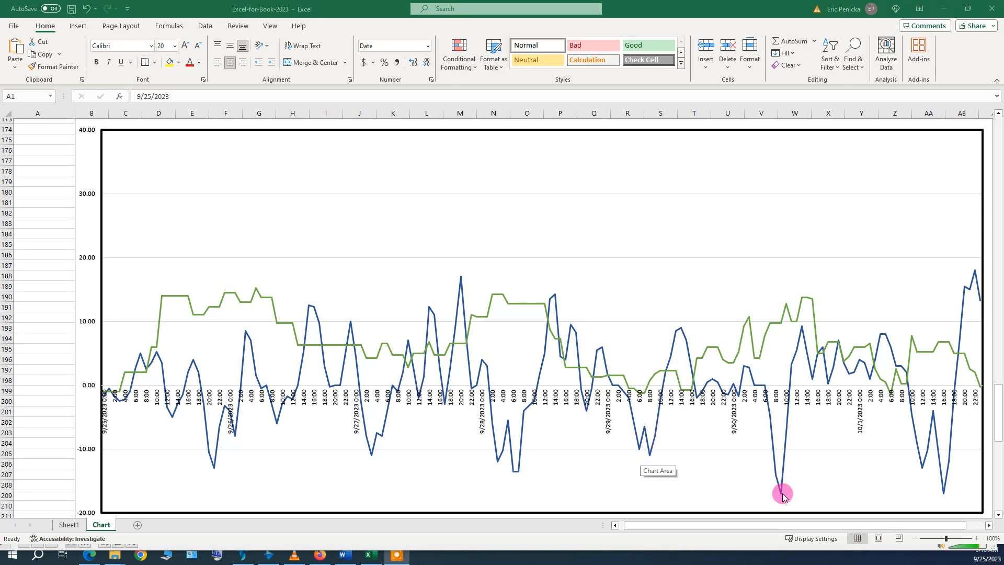
mouse_move(782, 493)
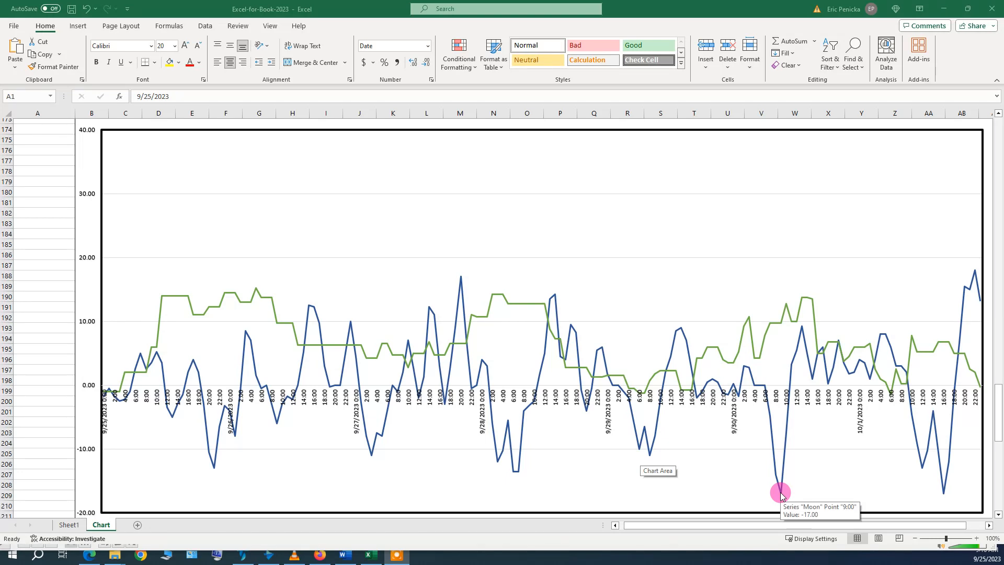
mouse_move(845, 364)
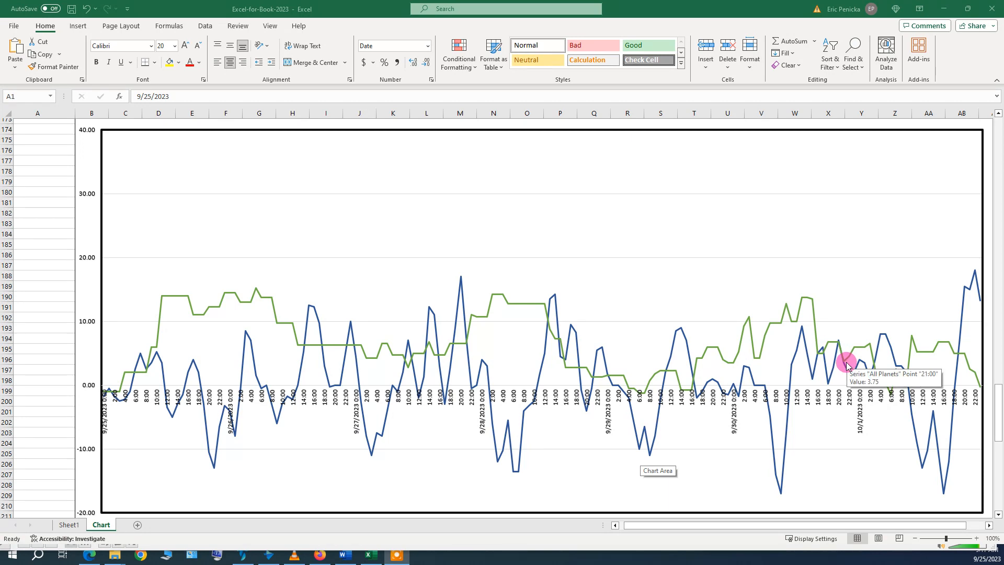